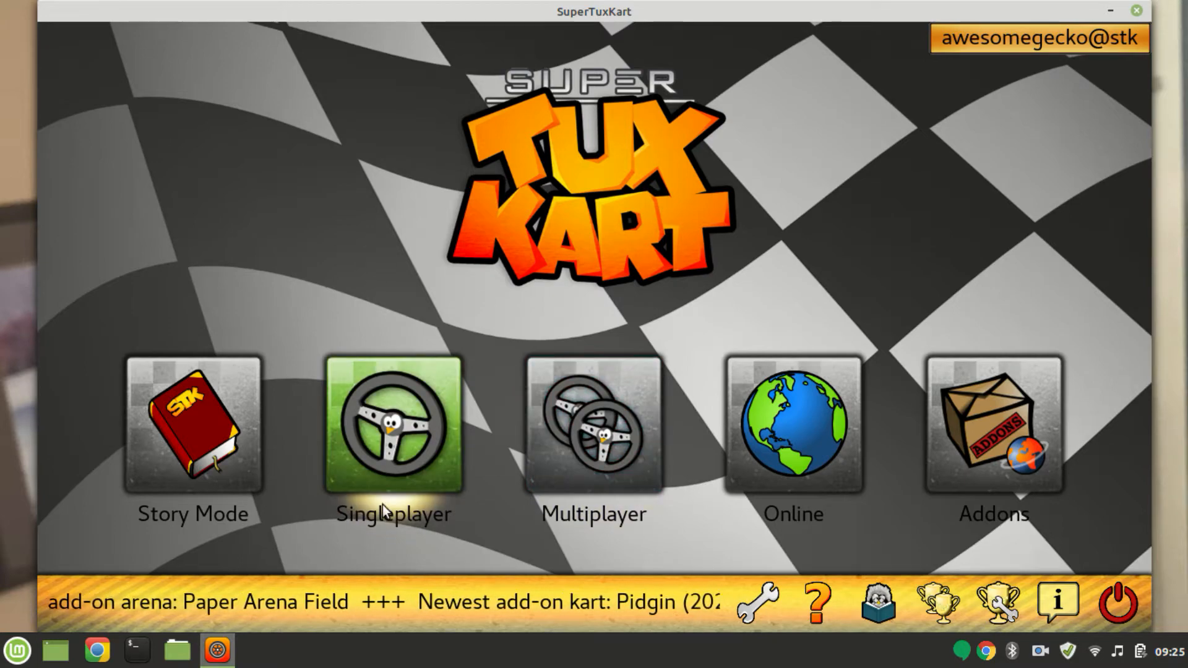
# - Start a single-player game as Hexley, then back out to the main menu
pyautogui.click(393, 425)
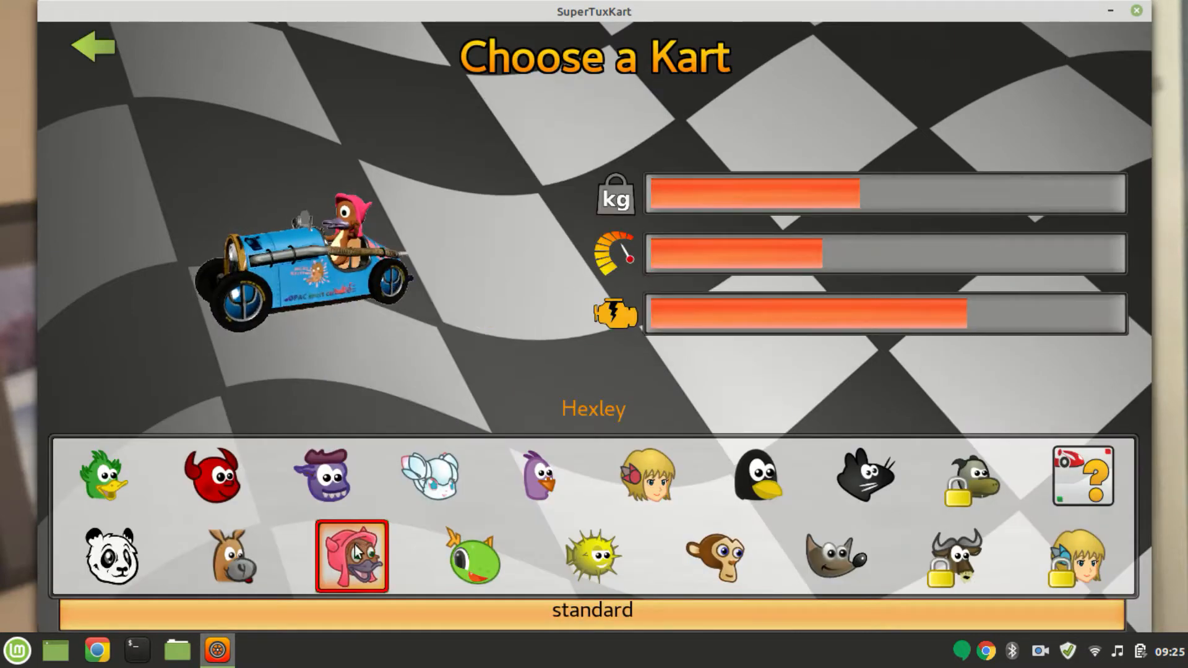
pyautogui.click(350, 555)
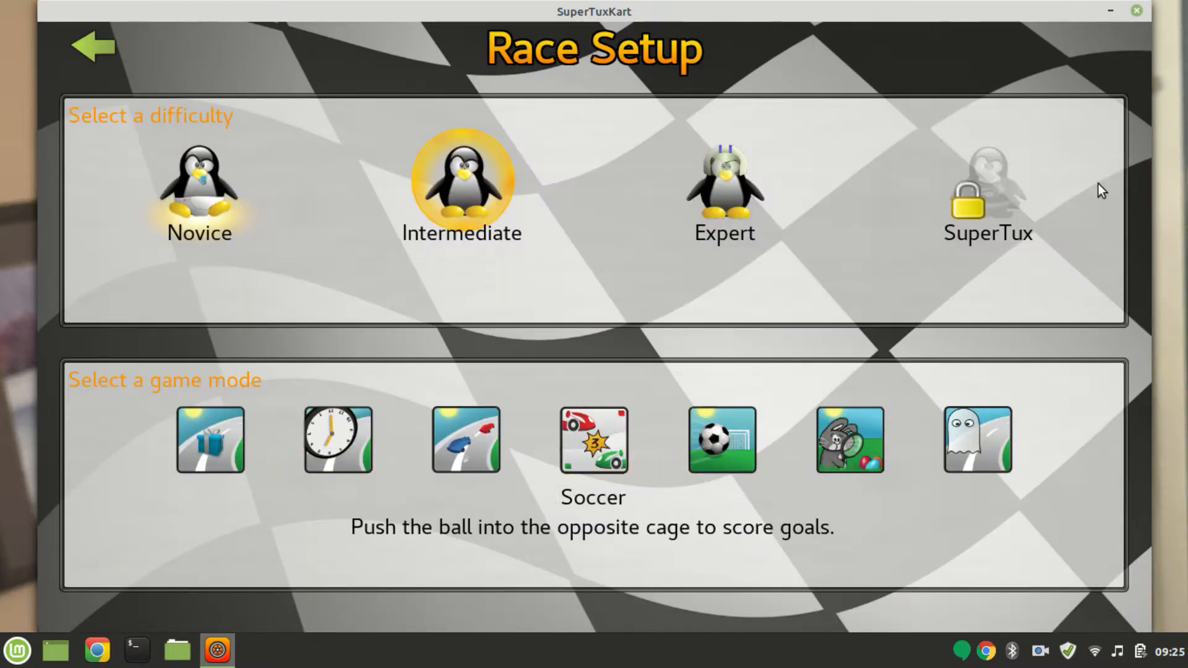
pyautogui.moveTo(1001, 187)
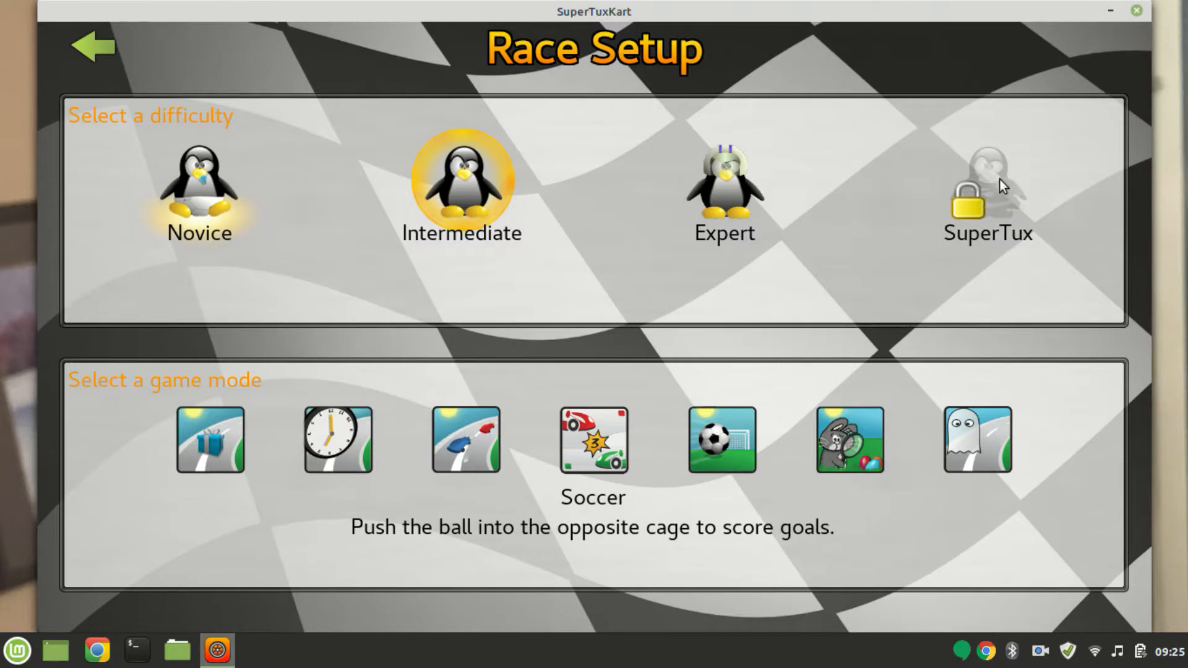
pyautogui.moveTo(978, 176)
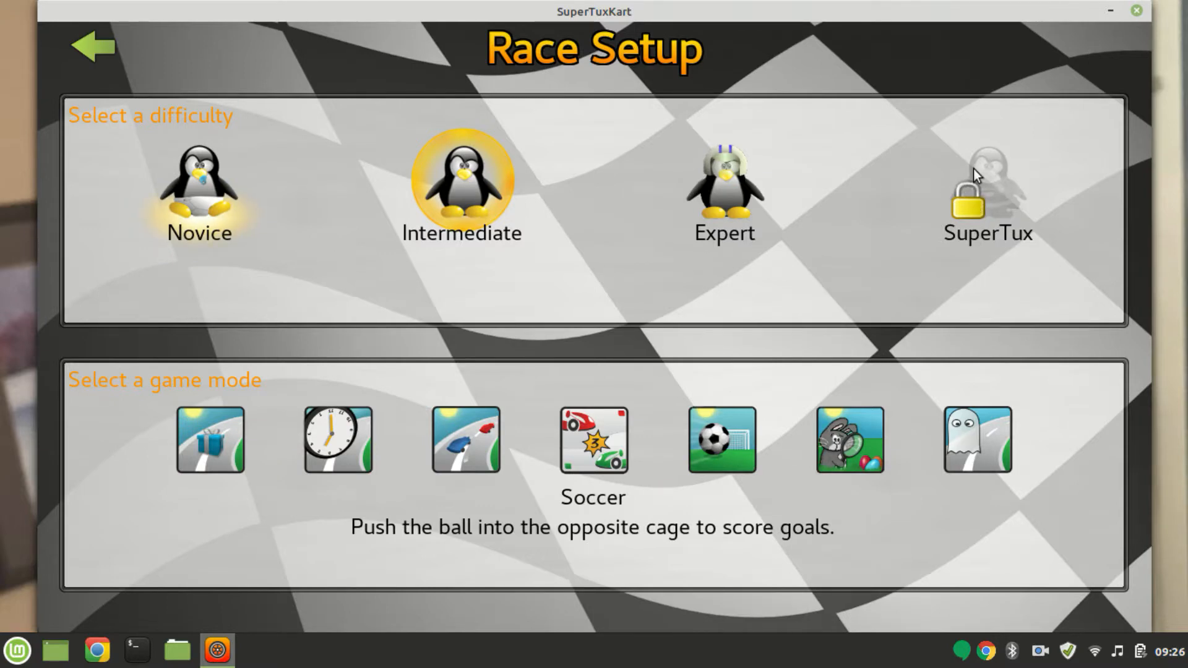
pyautogui.moveTo(981, 211)
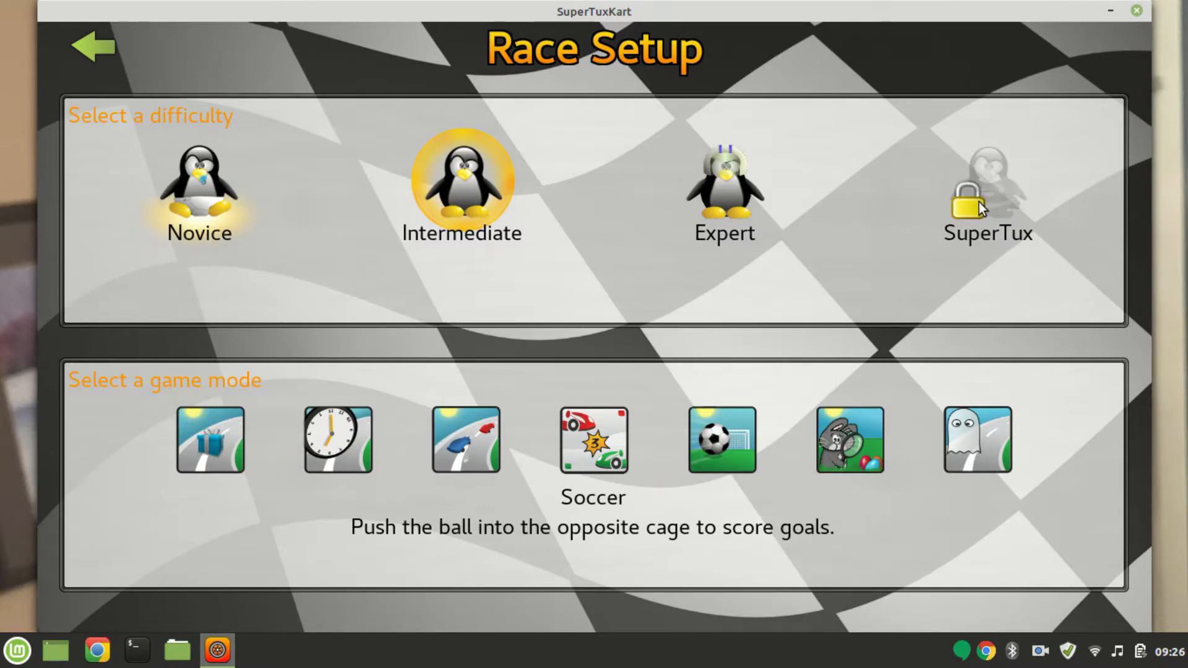
pyautogui.moveTo(963, 164)
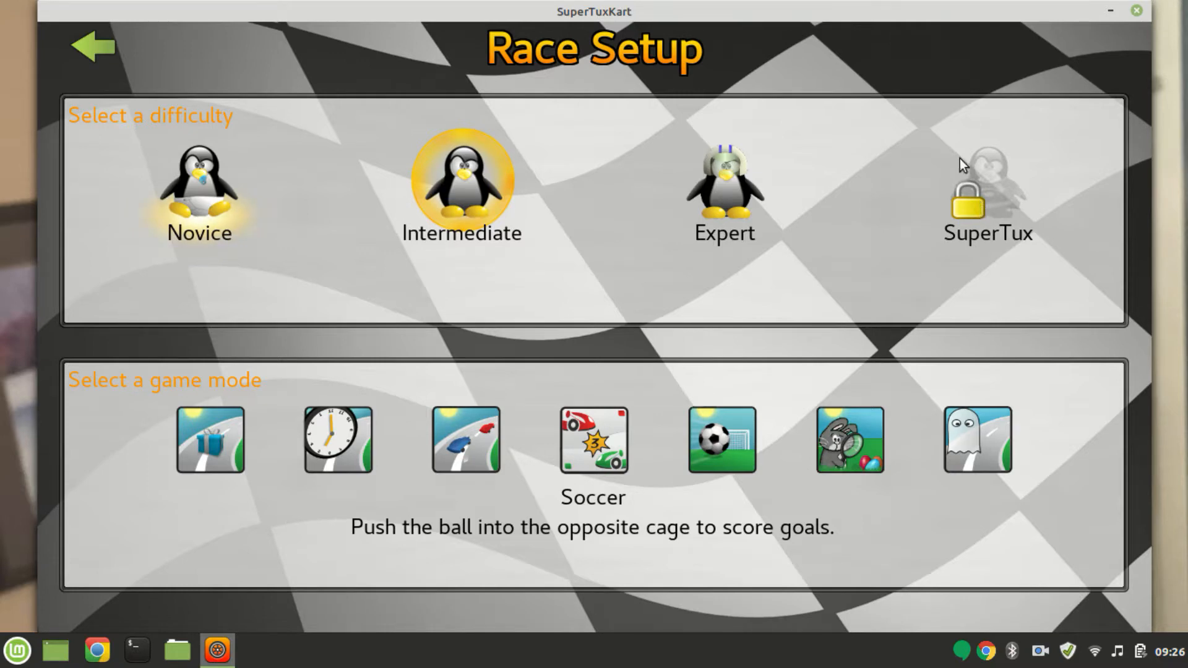
pyautogui.moveTo(644, 267)
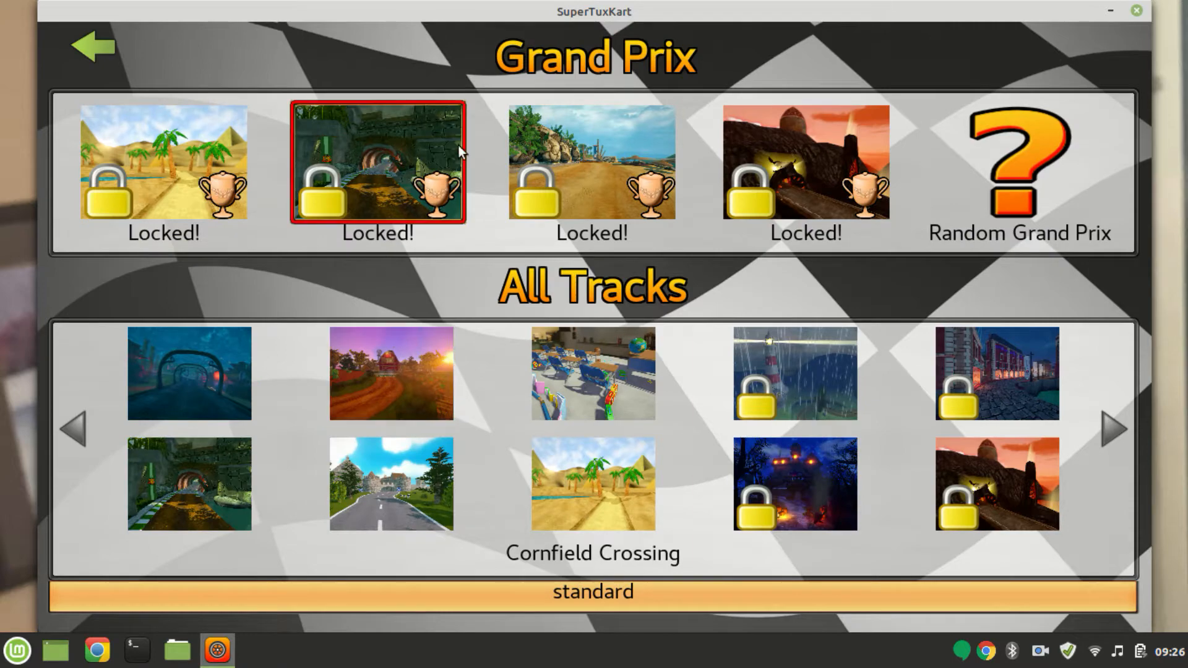
pyautogui.click(1114, 431)
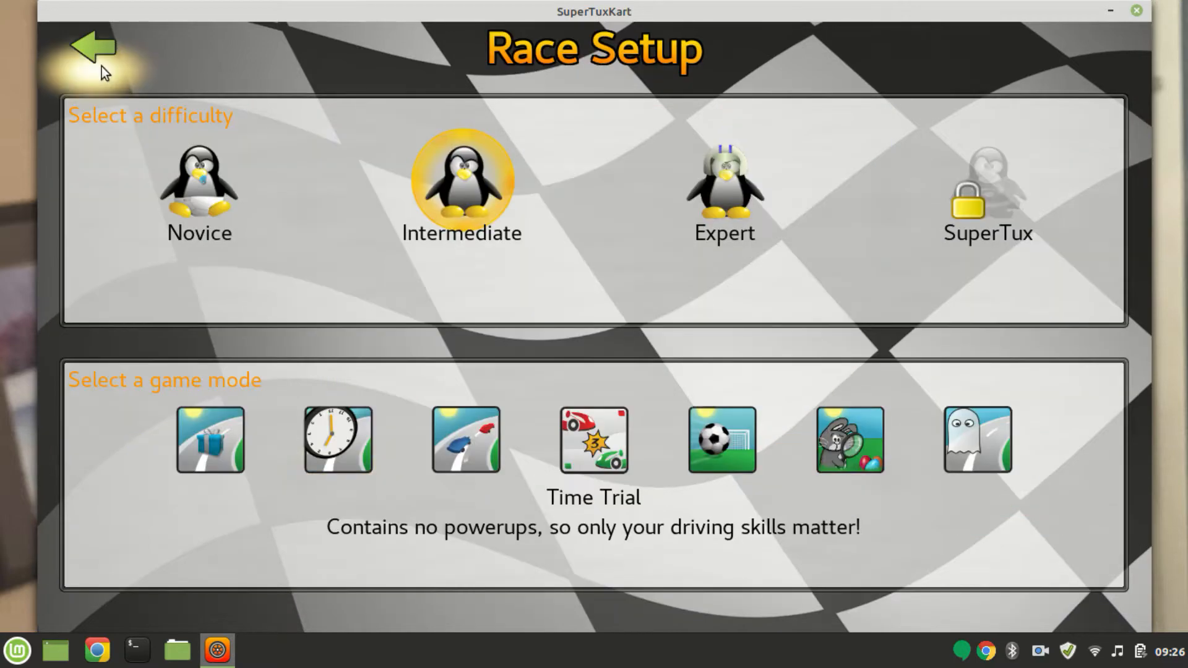
pyautogui.click(93, 47)
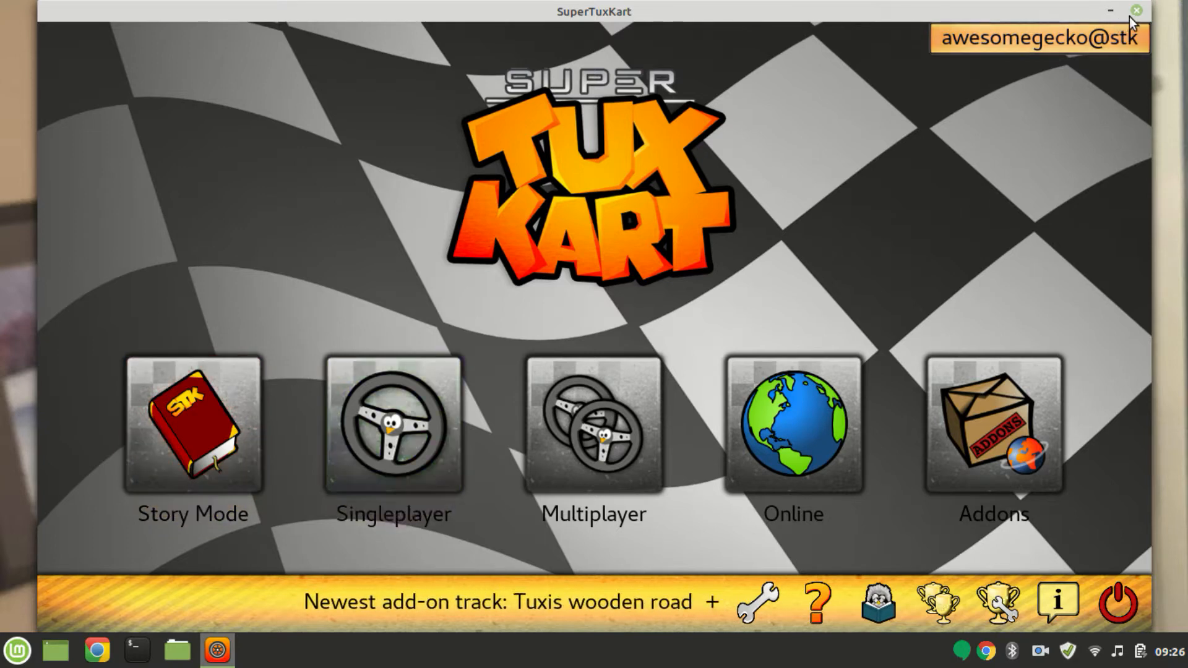
# - Quit SuperTuxKart and open the Nemo file manager on the home folder
pyautogui.click(1111, 11)
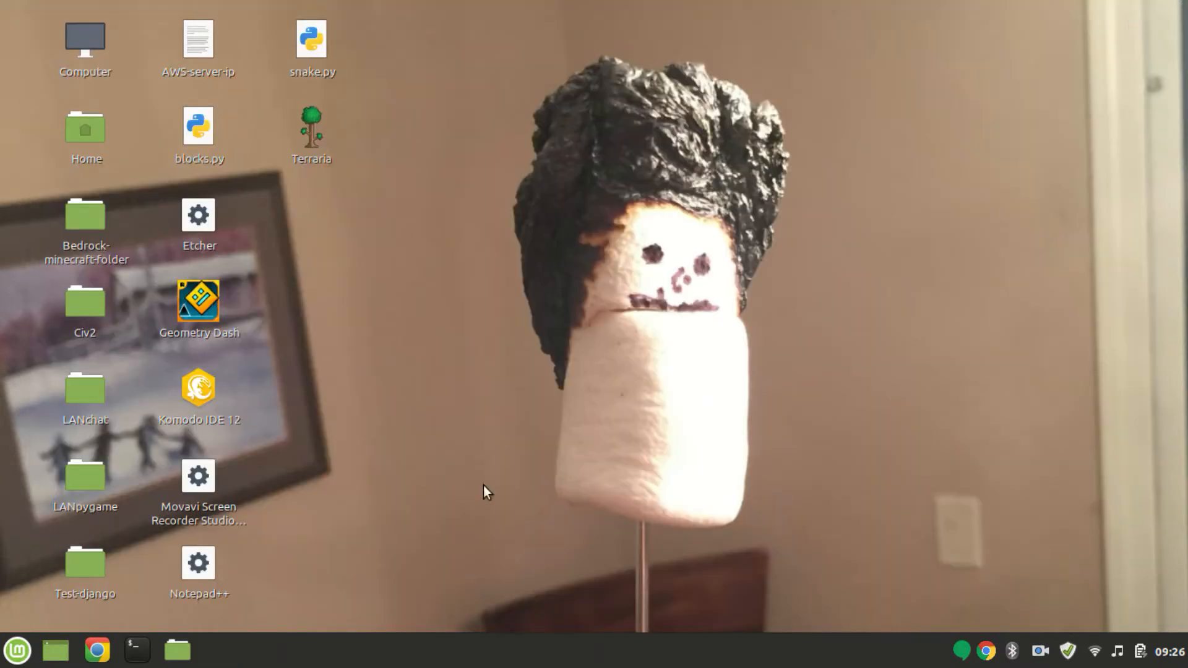
pyautogui.moveTo(178, 650)
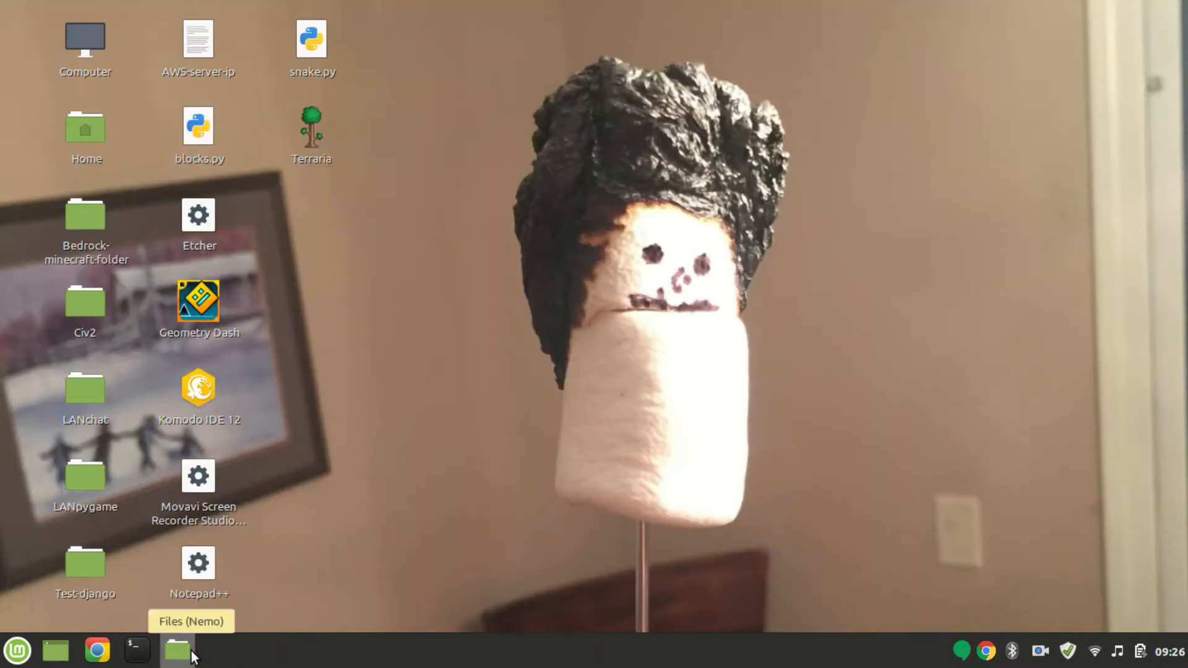
pyautogui.click(178, 650)
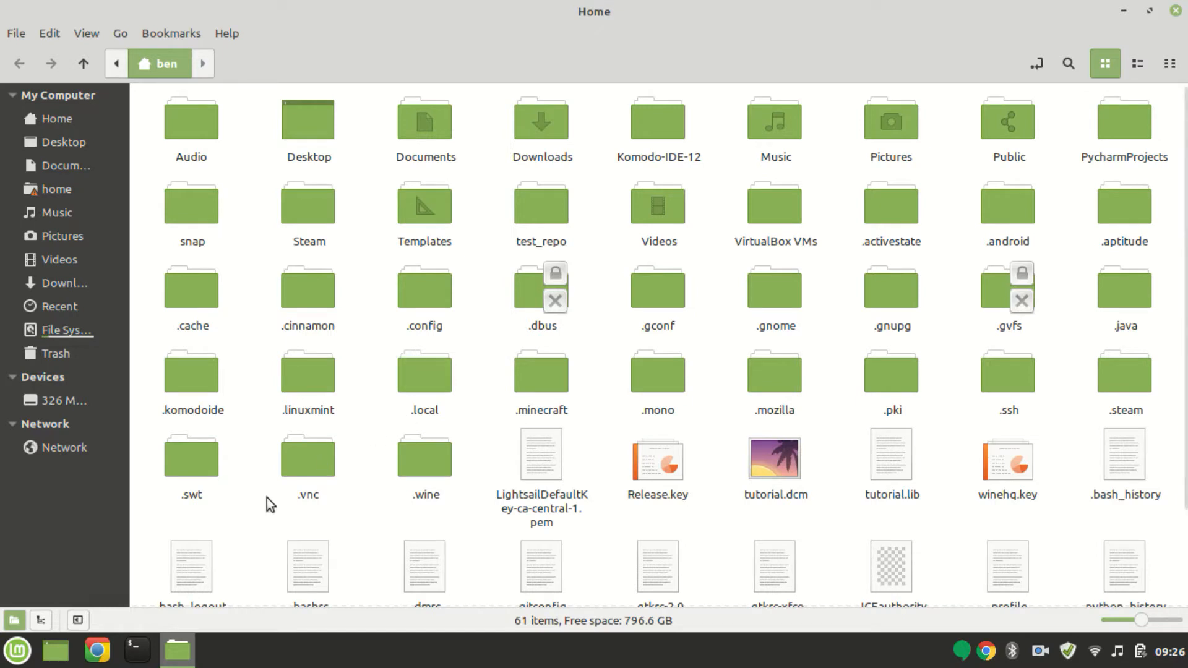
# - With hidden files shown, navigate into .config and then its supertuxkart folder
pyautogui.rightClick(270, 504)
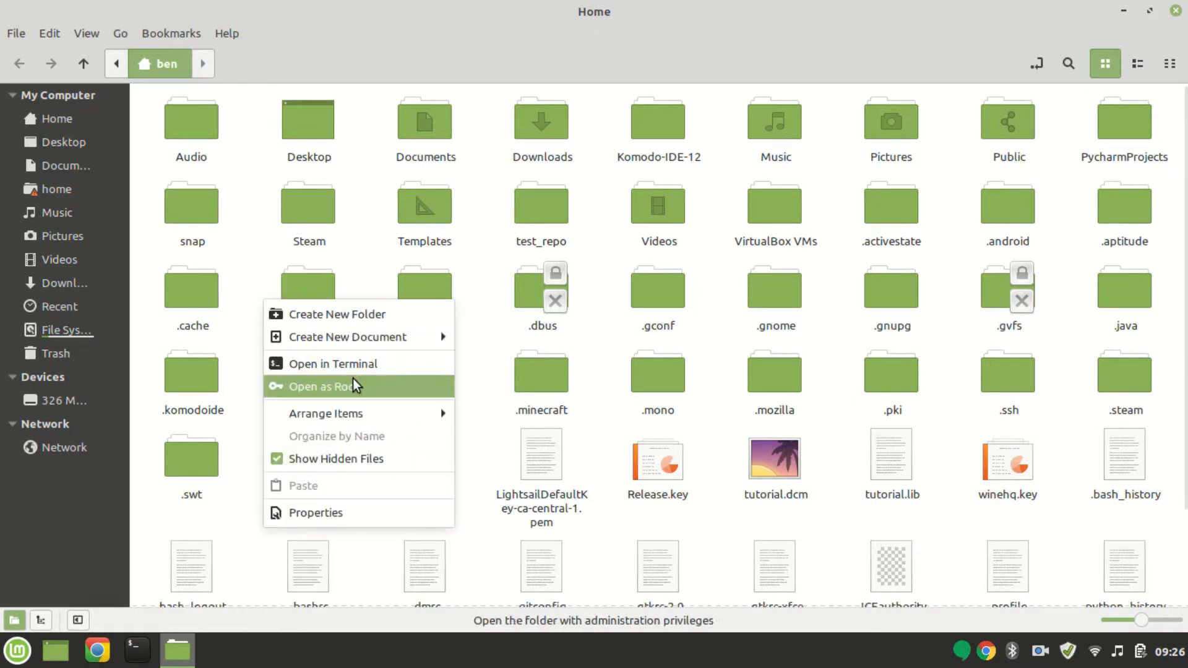
pyautogui.moveTo(189, 517)
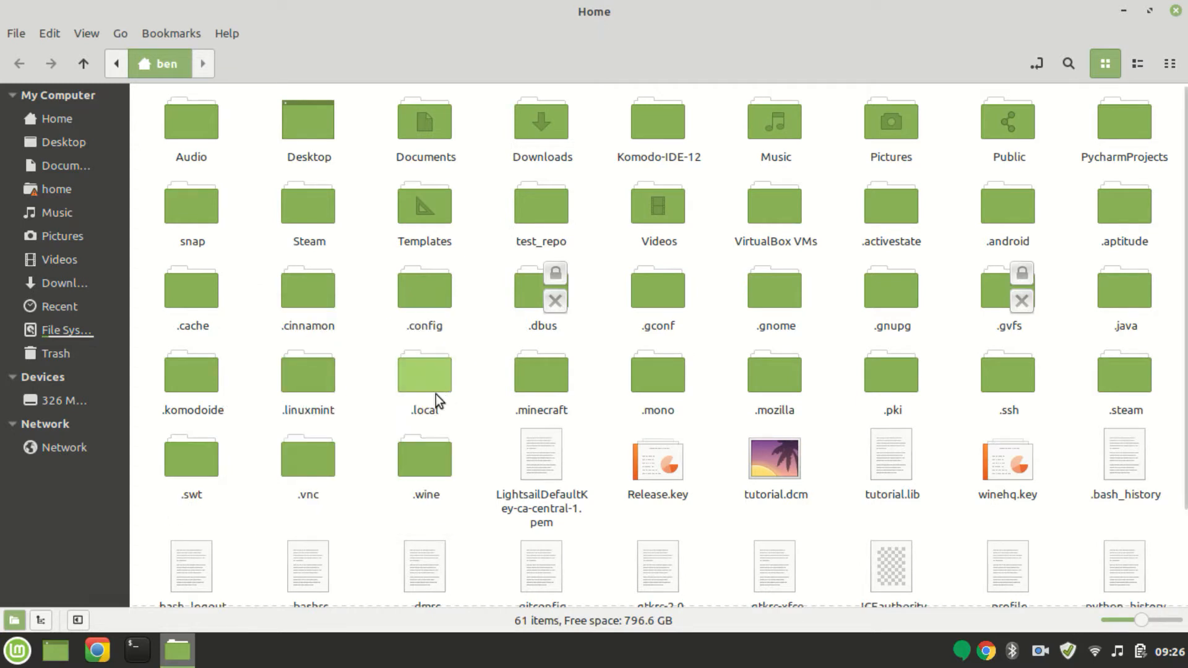
pyautogui.moveTo(425, 288)
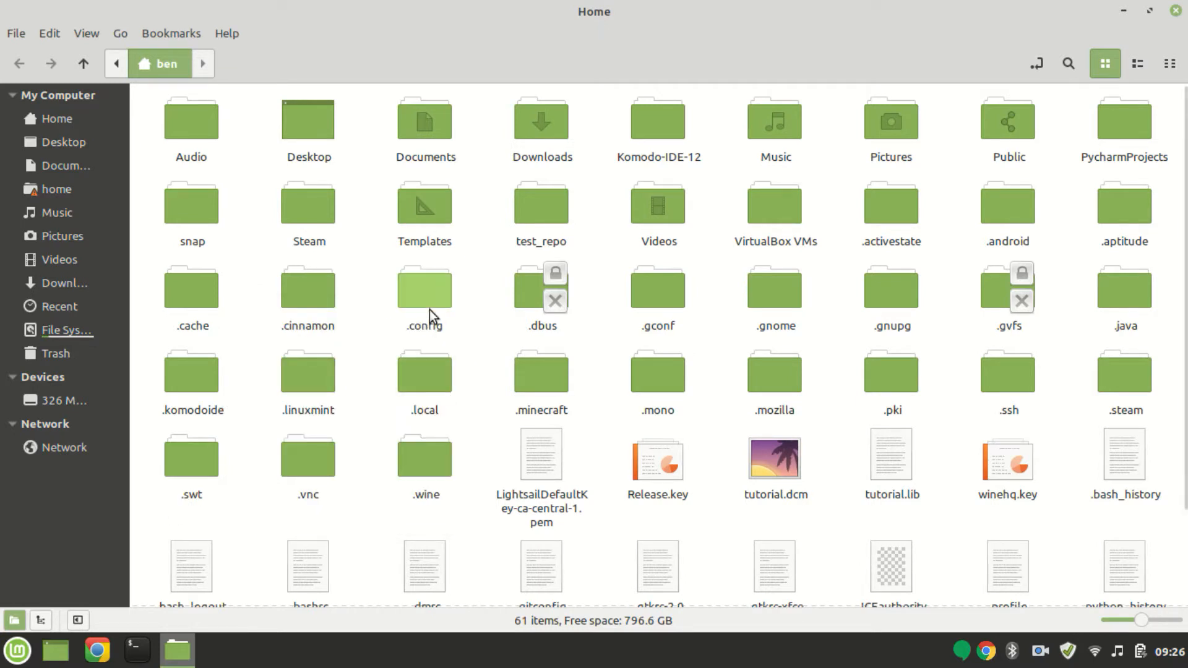
pyautogui.doubleClick(424, 289)
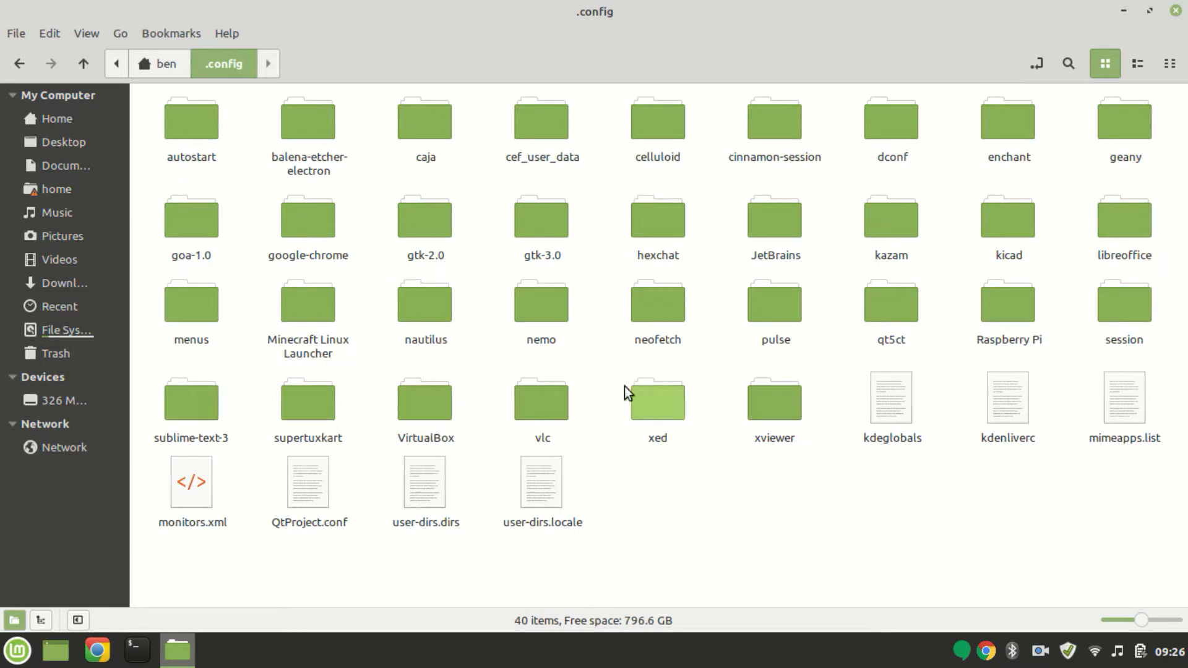
pyautogui.moveTo(949, 358)
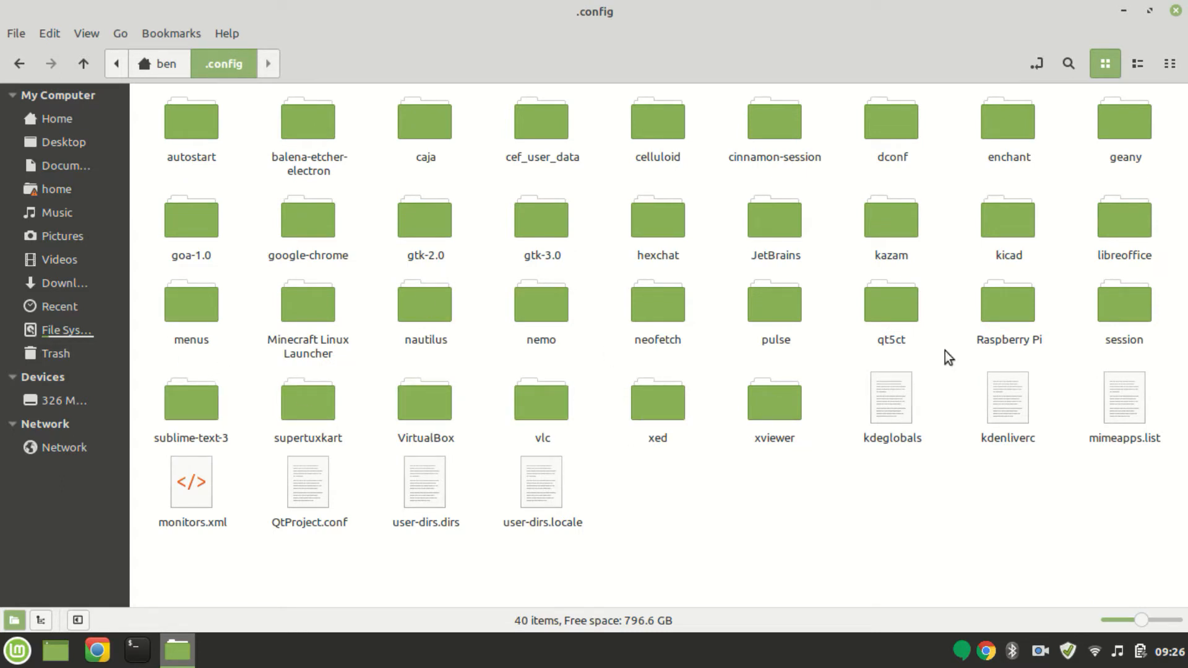
pyautogui.moveTo(265, 451)
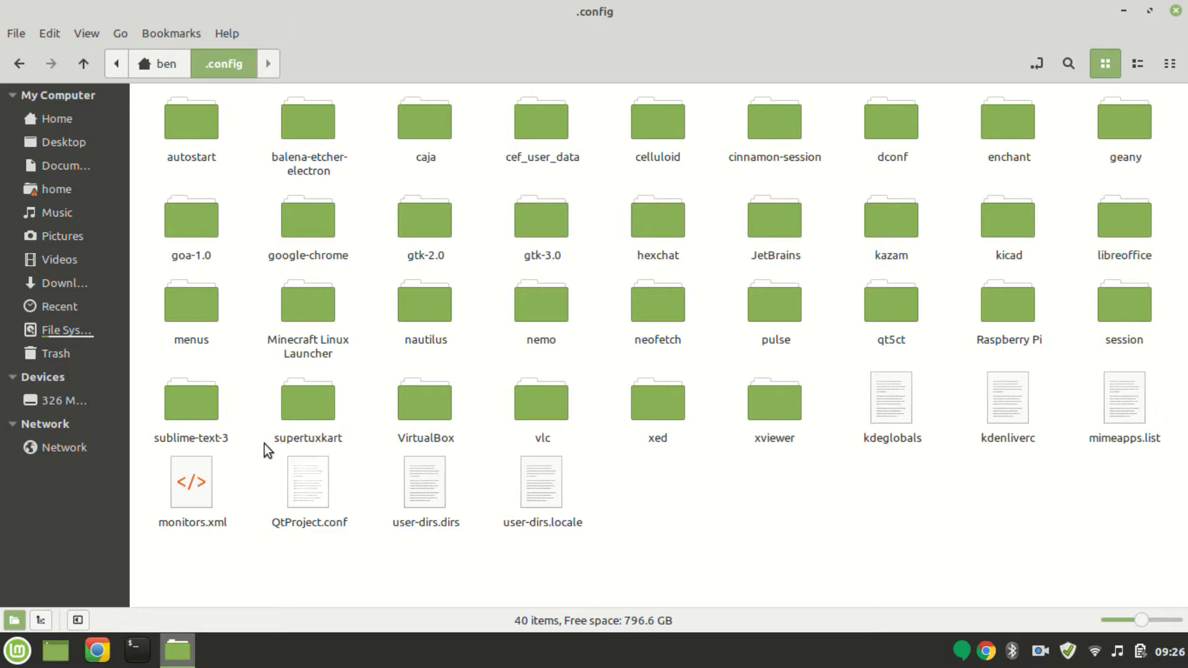
pyautogui.doubleClick(306, 400)
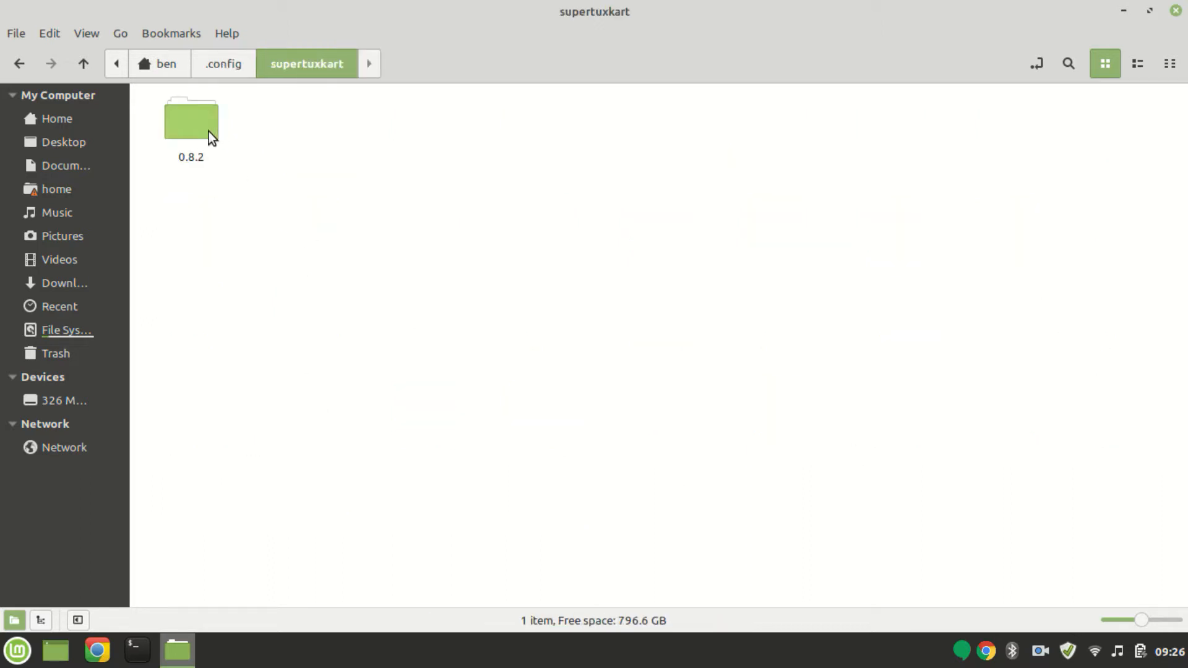
pyautogui.doubleClick(190, 121)
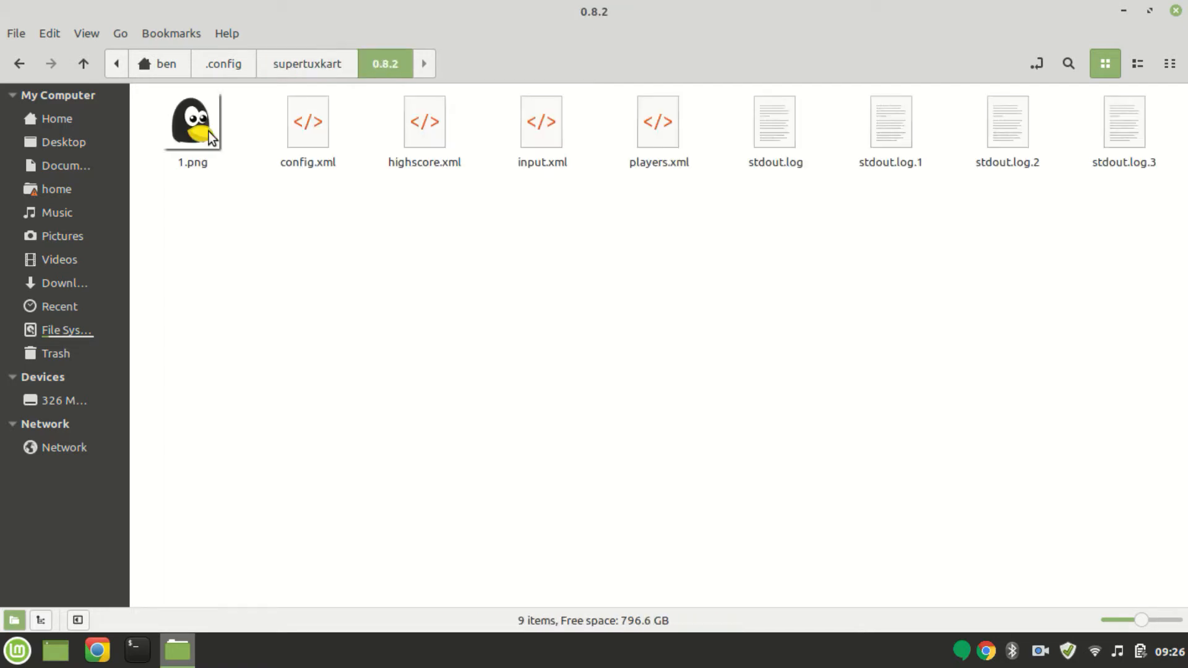
pyautogui.moveTo(175, 142)
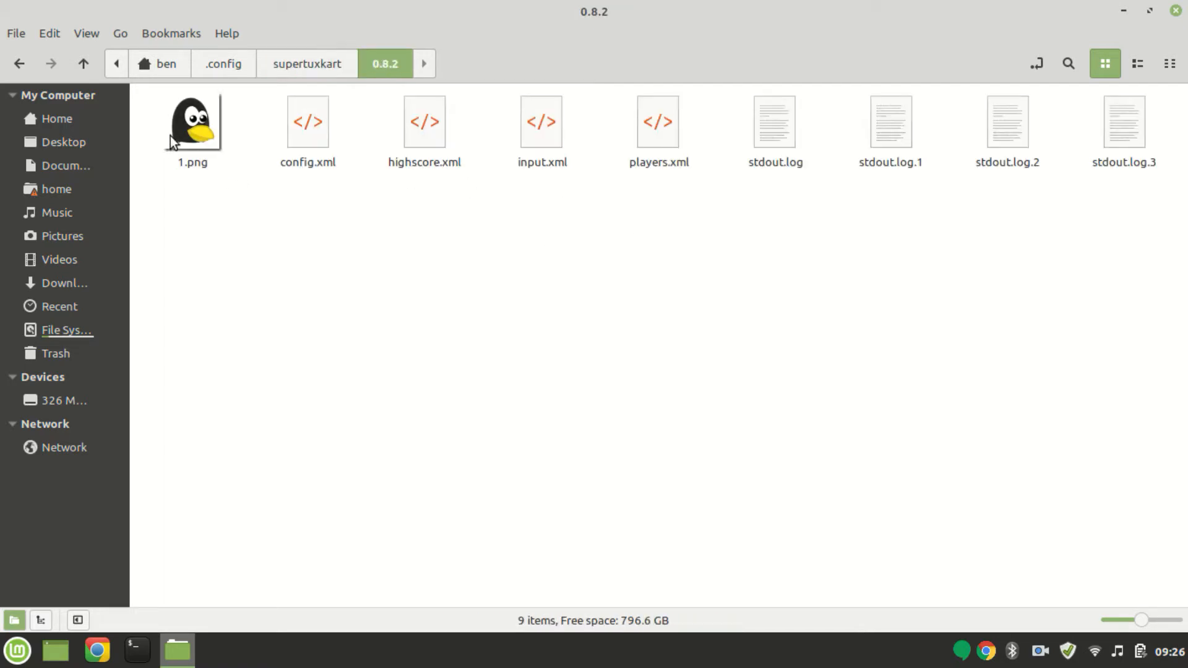
pyautogui.moveTo(1103, 134)
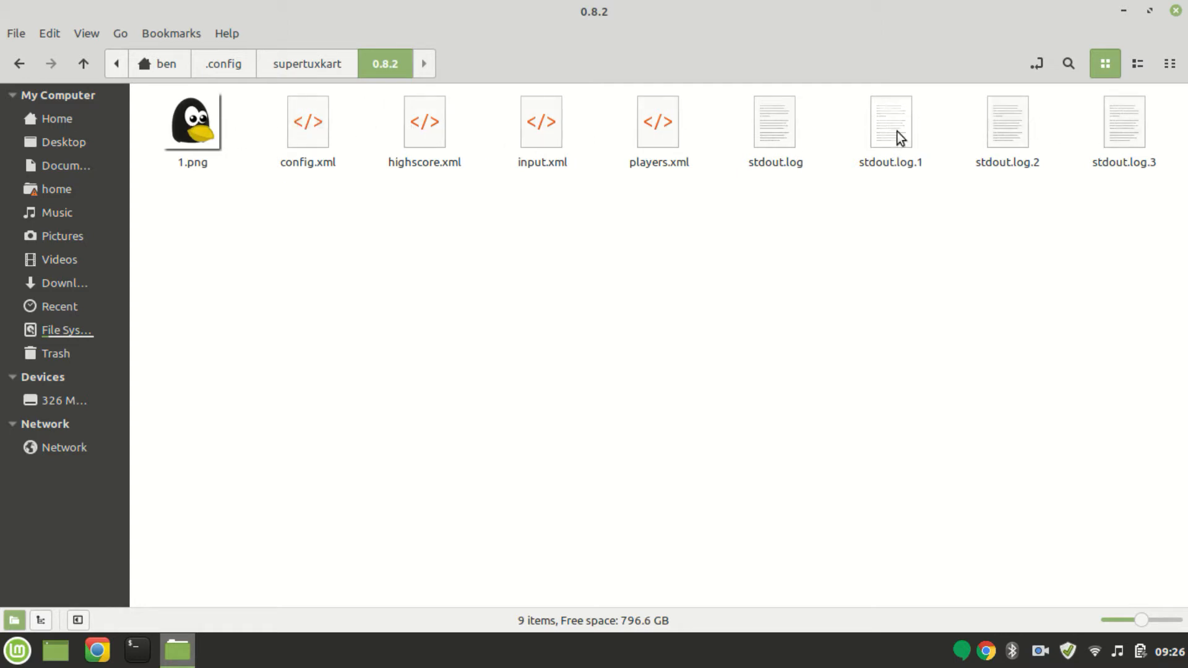
pyautogui.moveTo(673, 146)
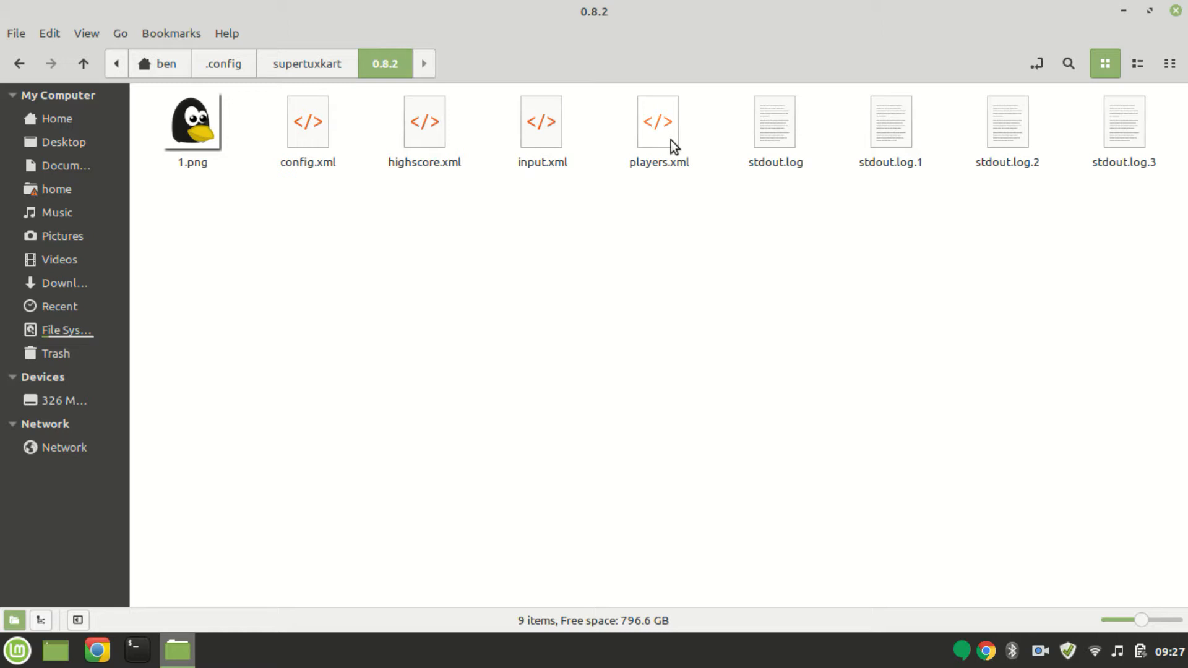
pyautogui.rightClick(657, 121)
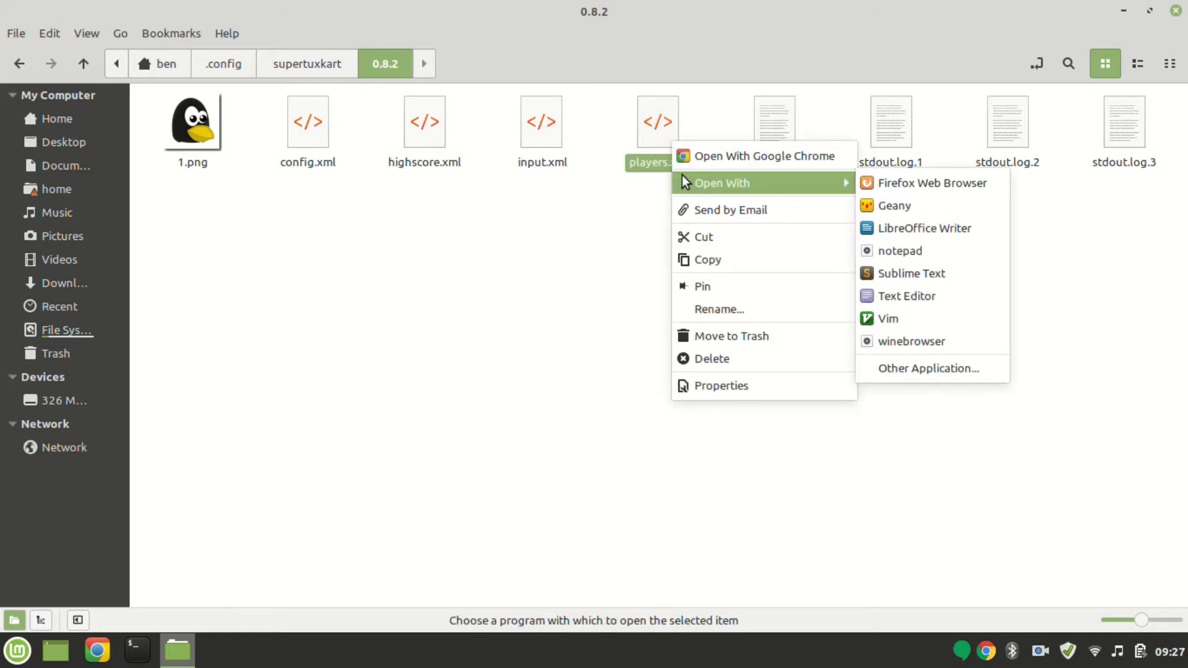
pyautogui.moveTo(912, 274)
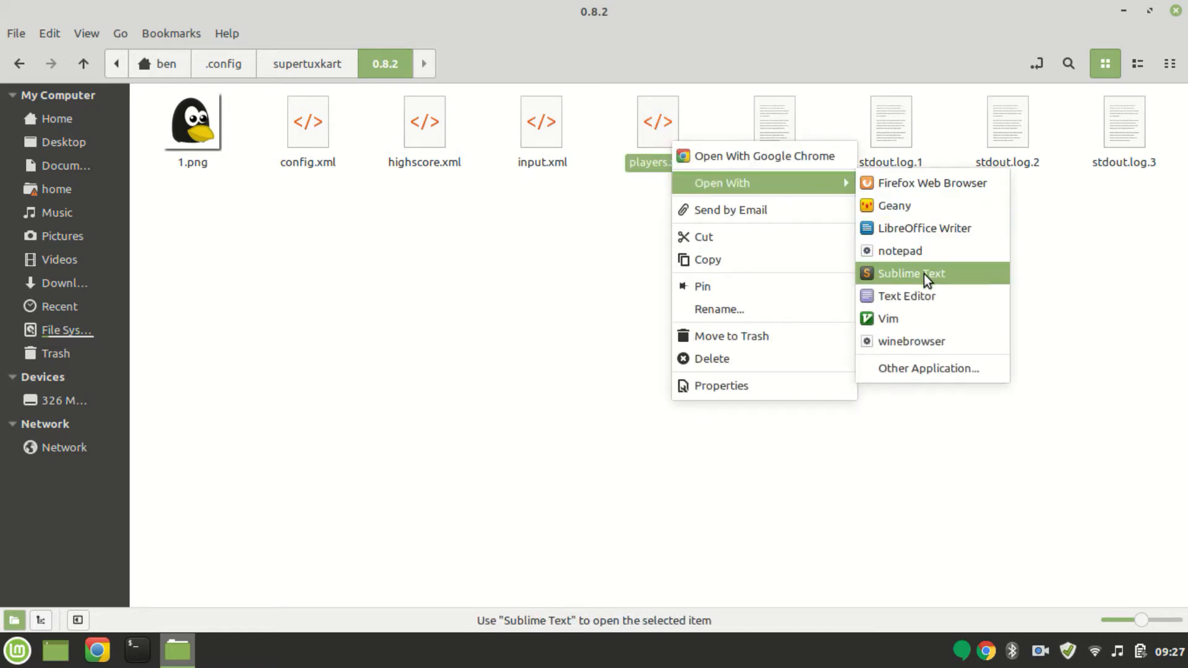
pyautogui.click(910, 274)
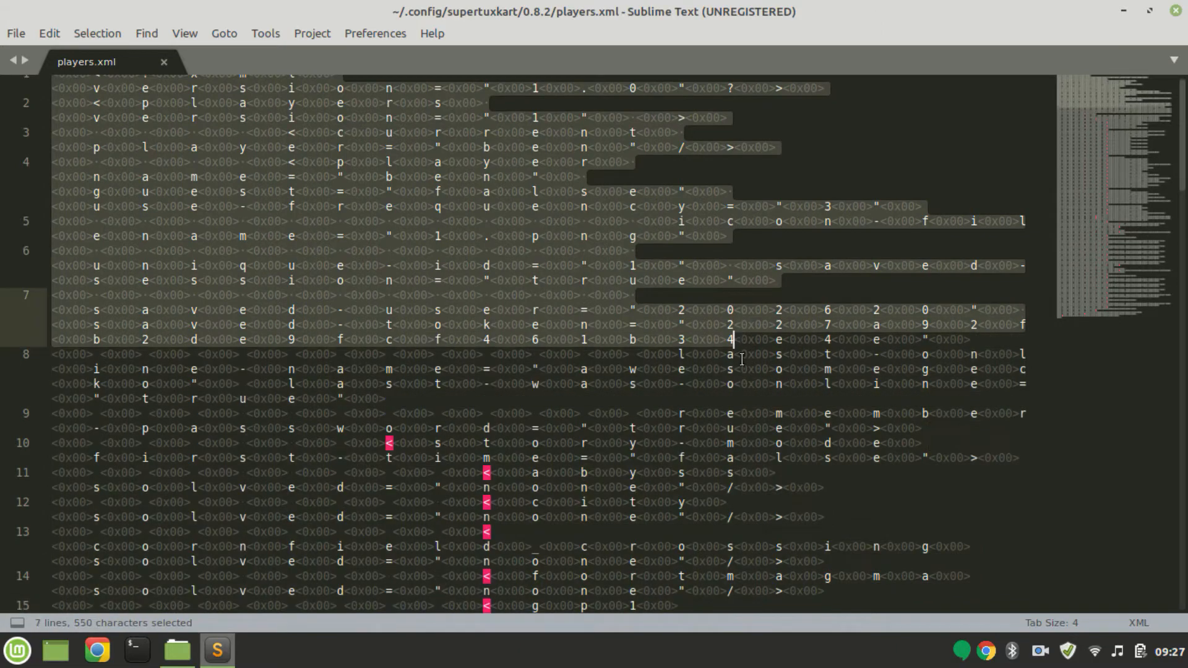
pyautogui.scroll(-3)
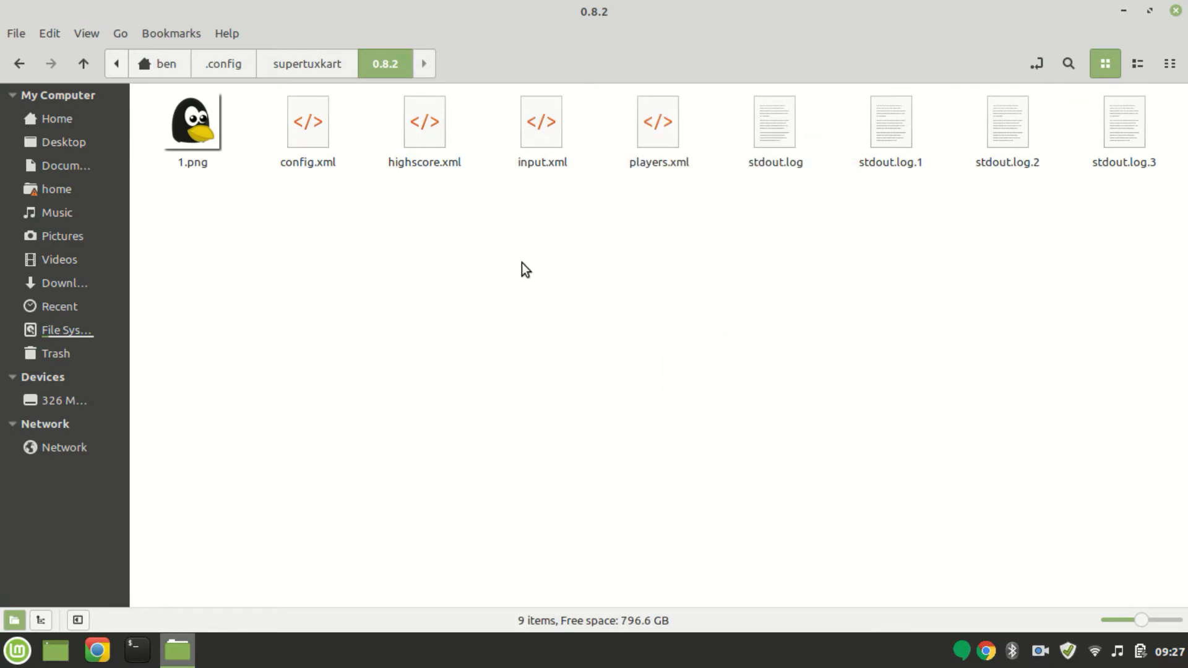
pyautogui.moveTo(773, 83)
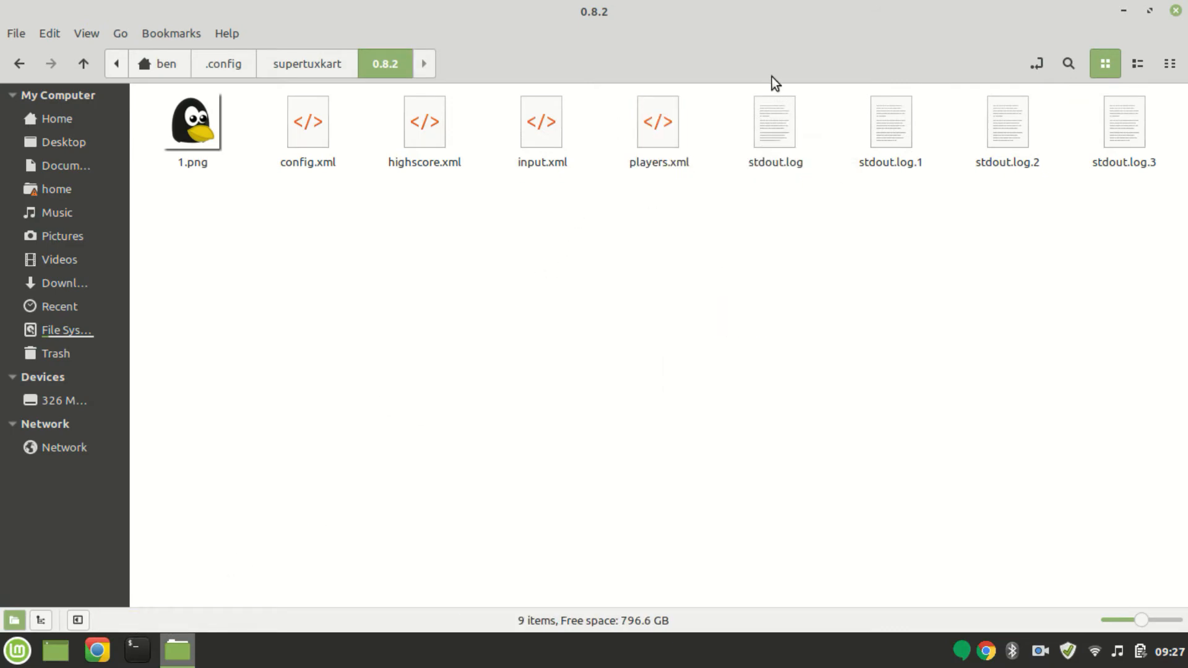
pyautogui.moveTo(659, 140)
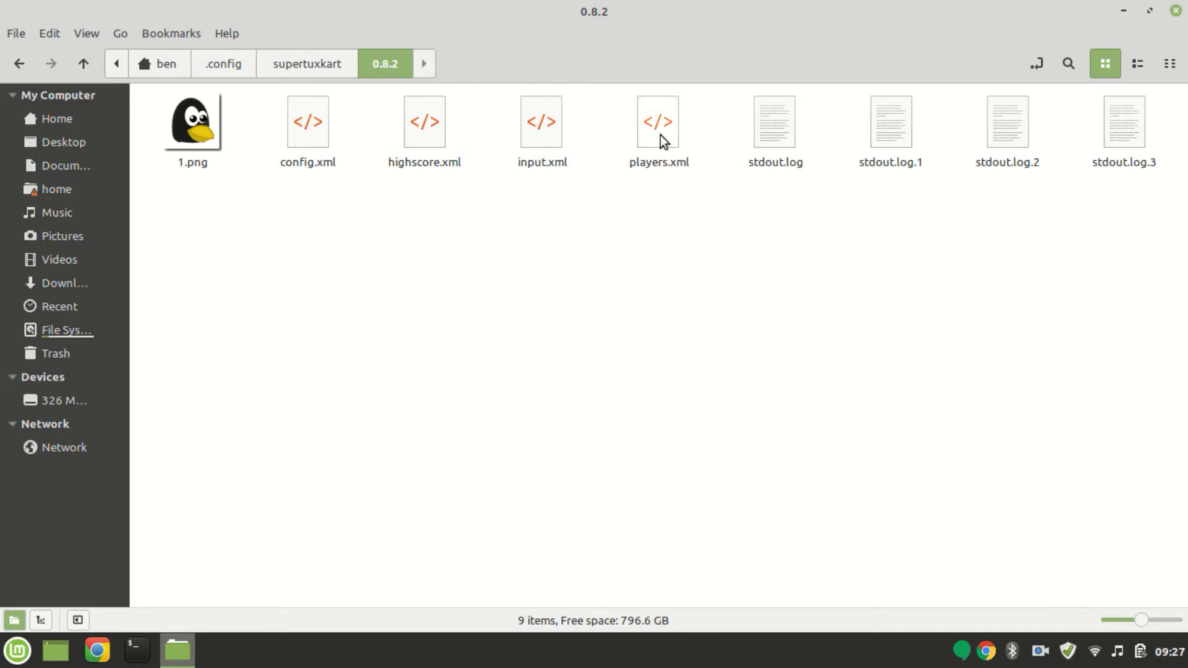
# - Open players.xml in Geany via Open With
pyautogui.click(657, 121)
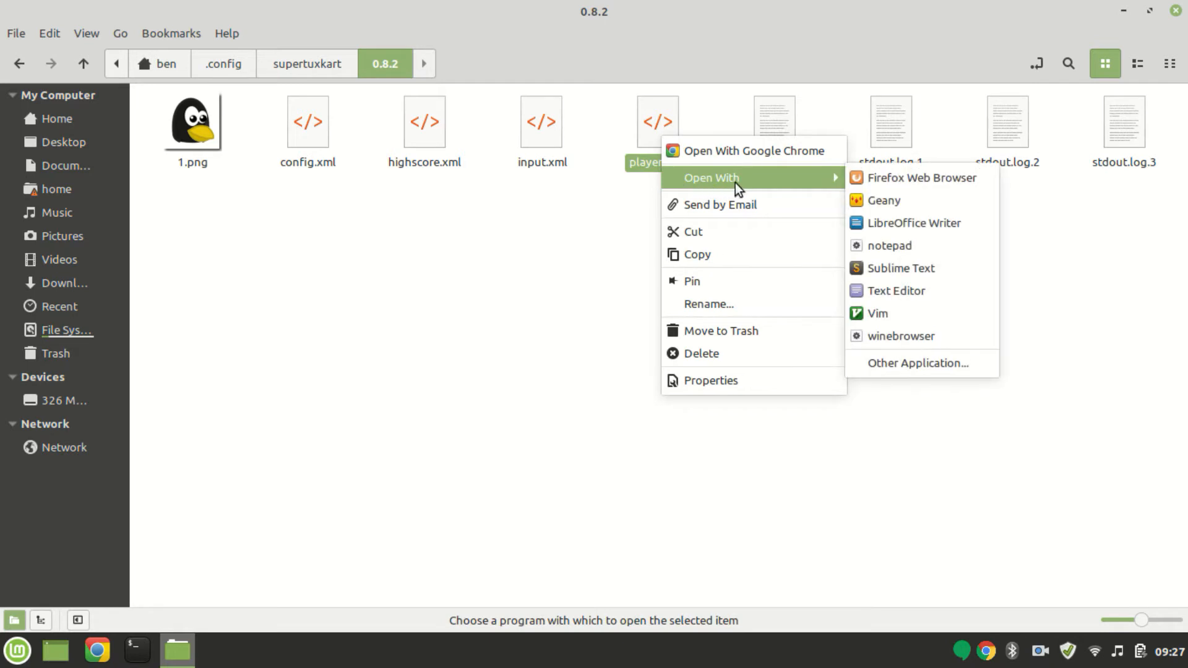
pyautogui.moveTo(919, 177)
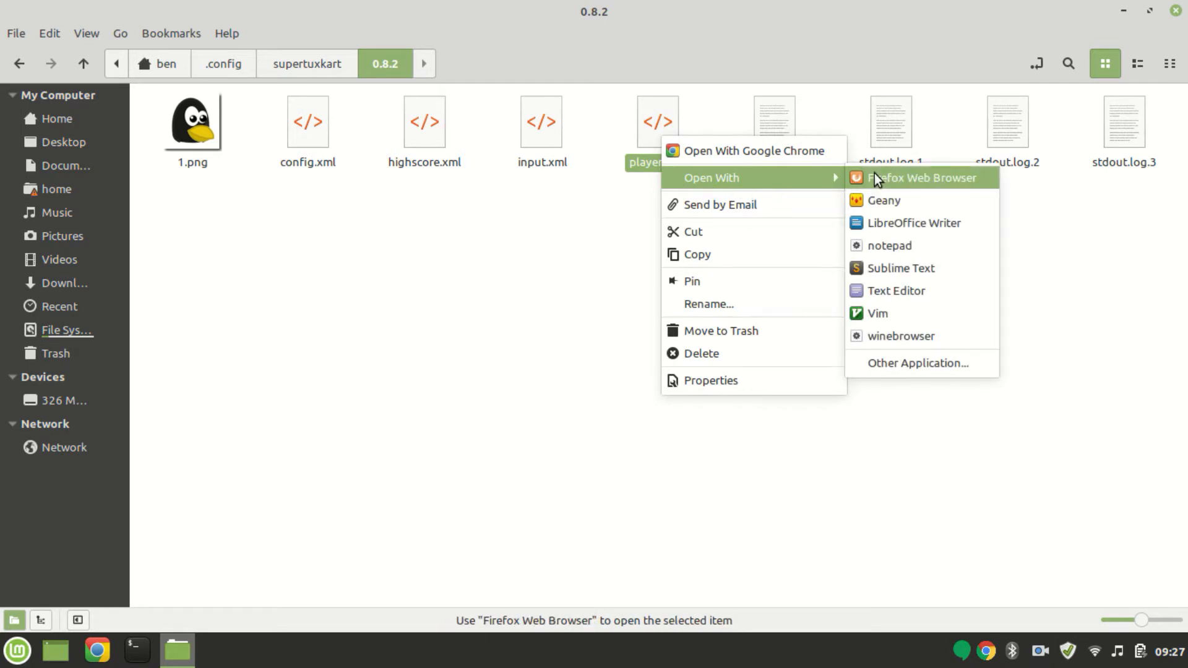
pyautogui.moveTo(882, 200)
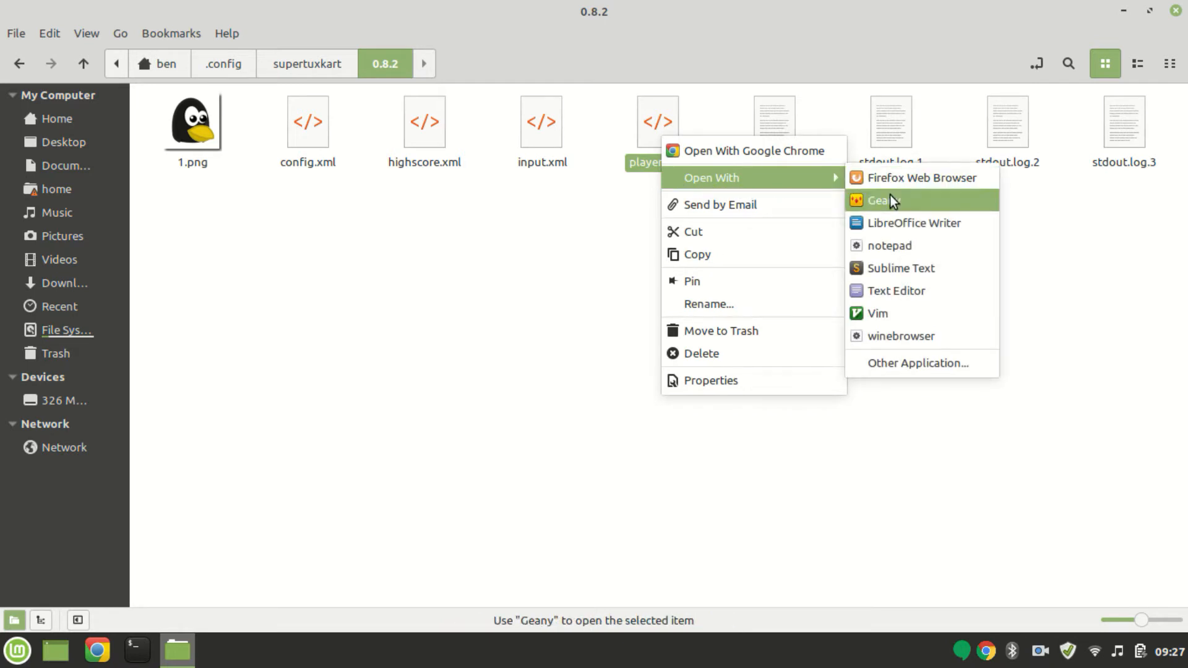
pyautogui.click(880, 200)
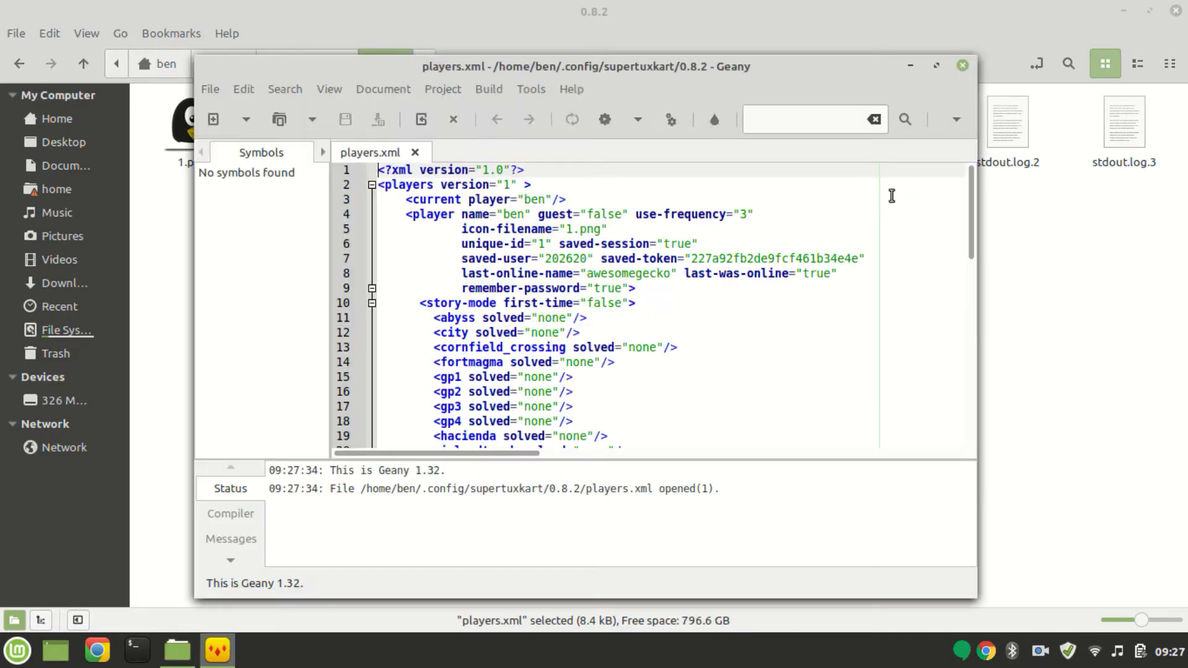
# - Maximize the Geany window showing players.xml
pyautogui.click(936, 65)
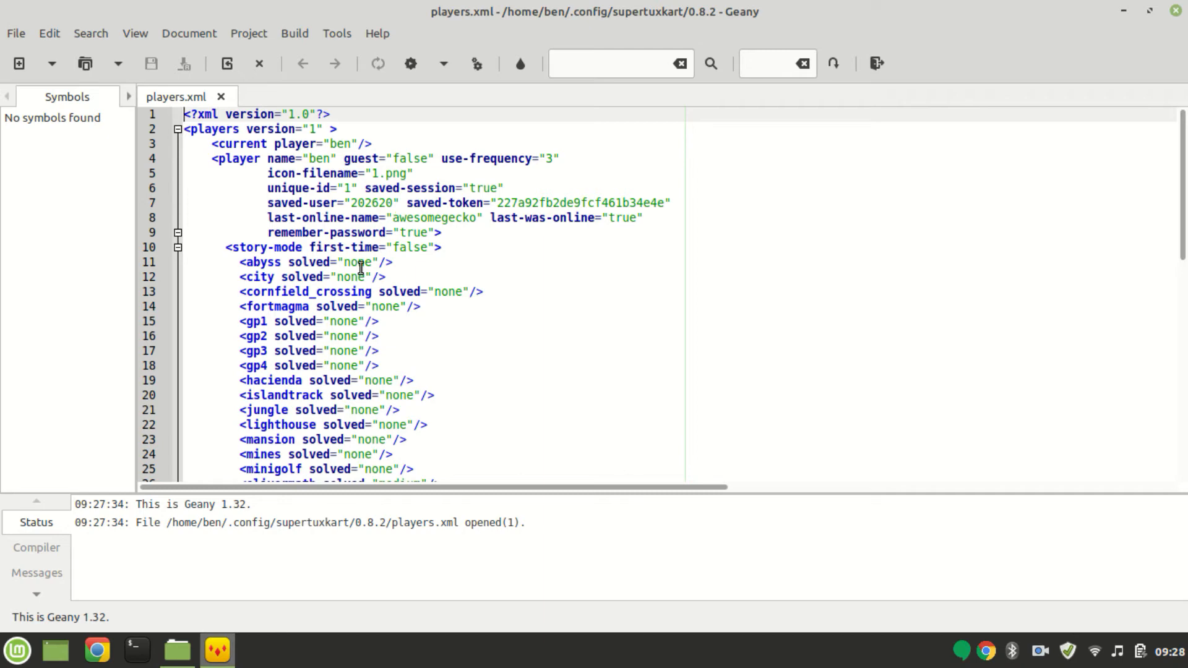
# - Replace every solved="none" with solved="hard" throughout players.xml
pyautogui.doubleClick(359, 263)
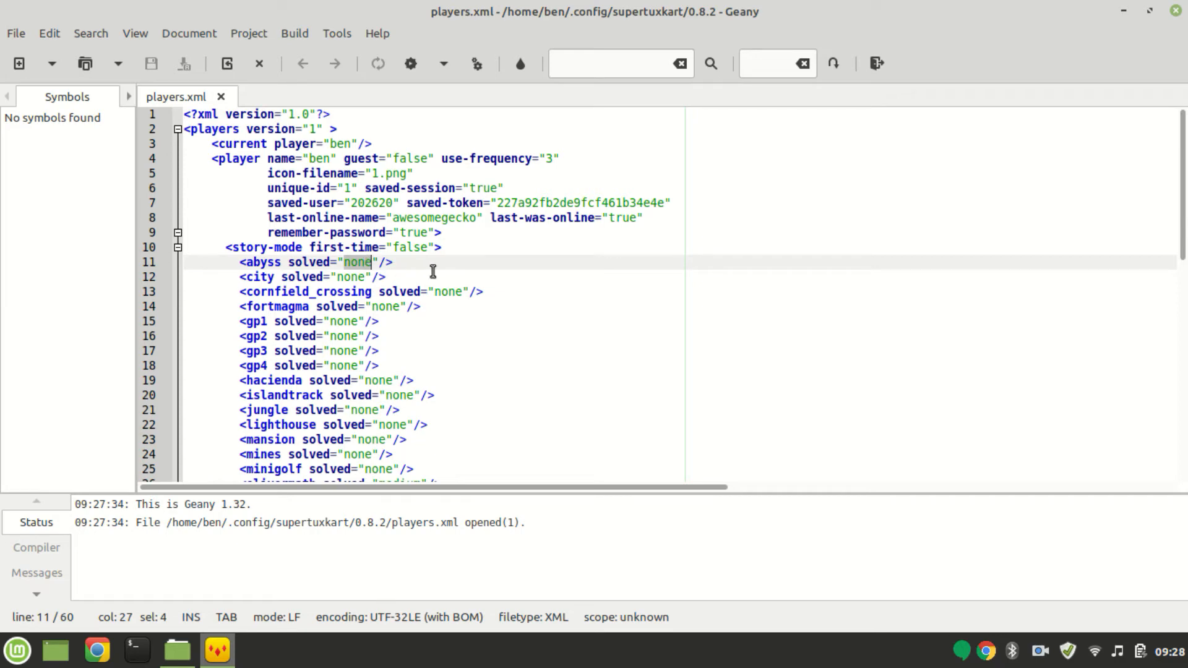
pyautogui.moveTo(347, 272)
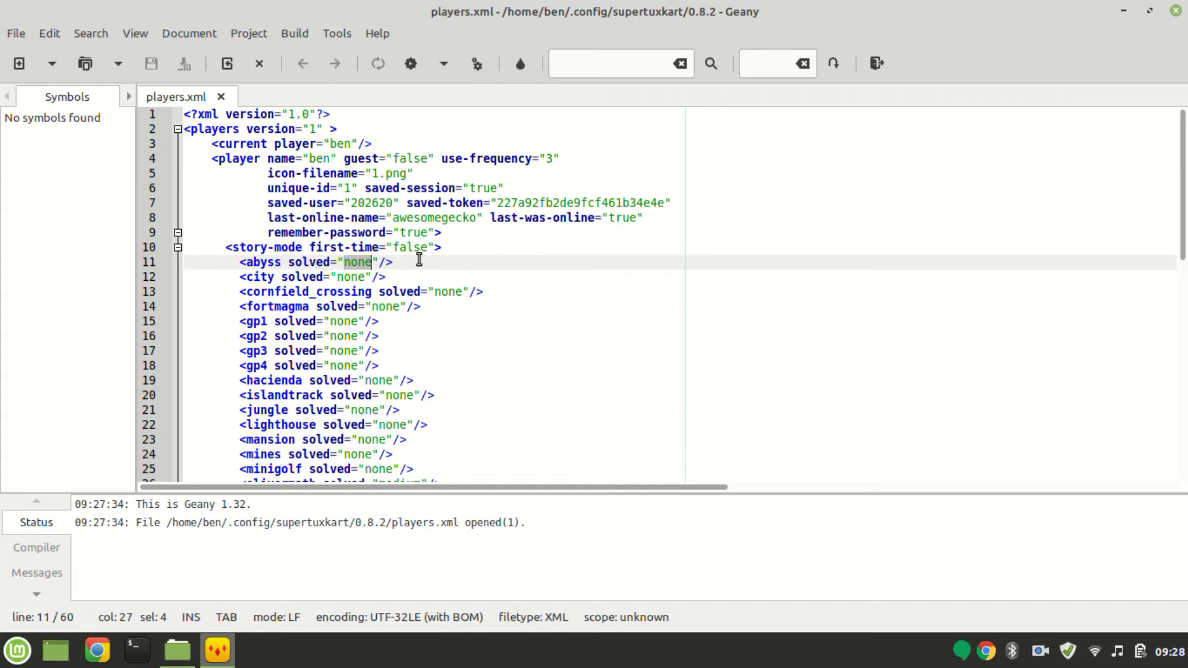
pyautogui.write('hard')
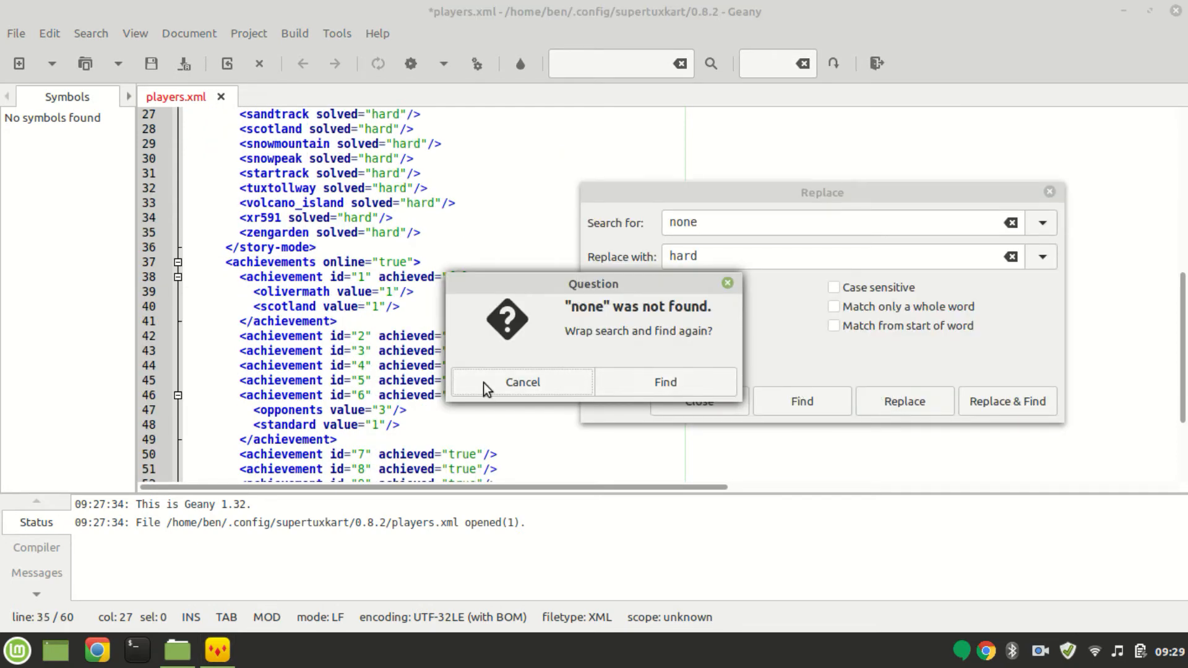
pyautogui.click(522, 383)
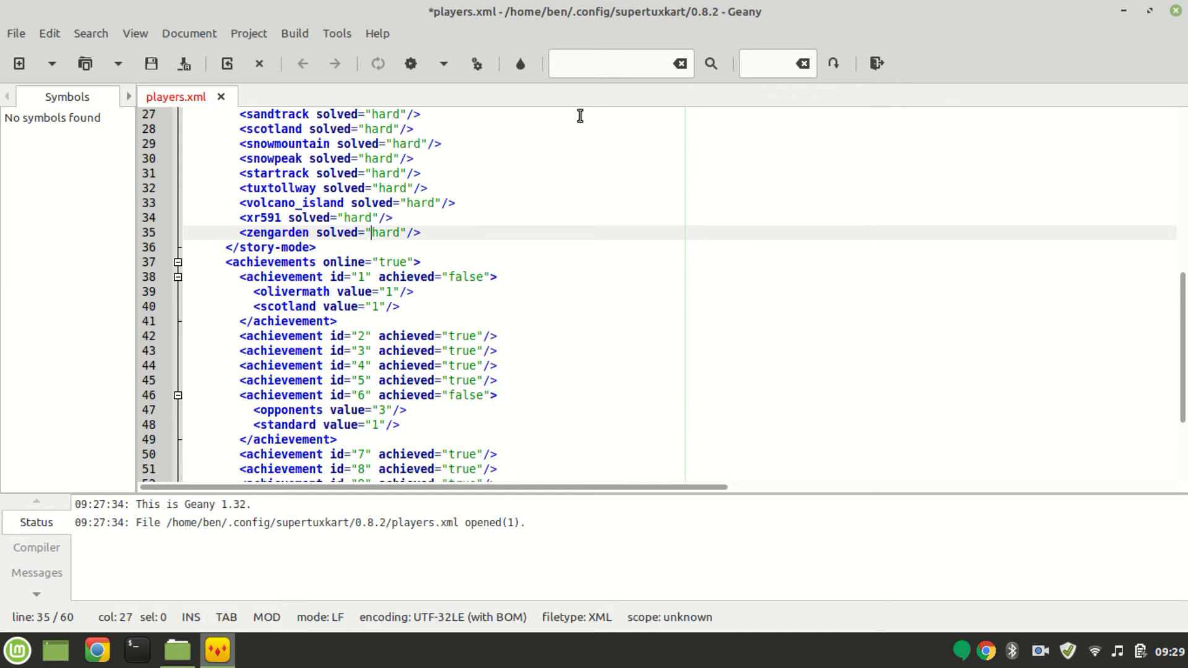
# - Launch SuperTuxKart from the Cinnamon menu search for 'super'
pyautogui.click(151, 63)
pyautogui.write('super')
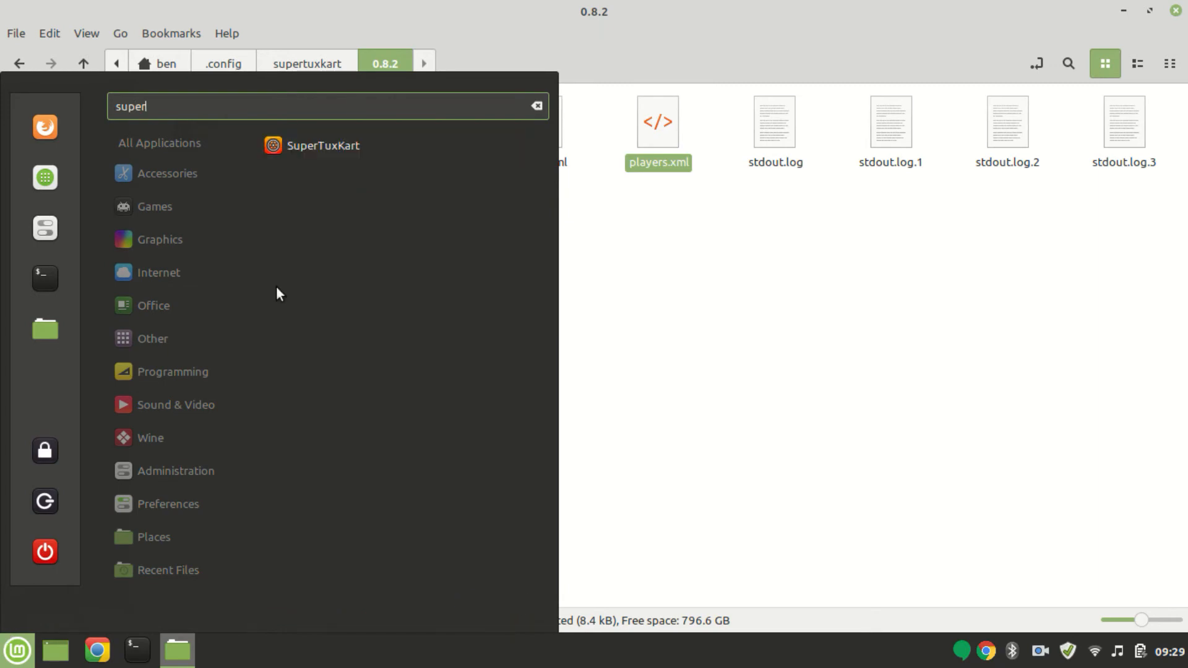
pyautogui.click(323, 144)
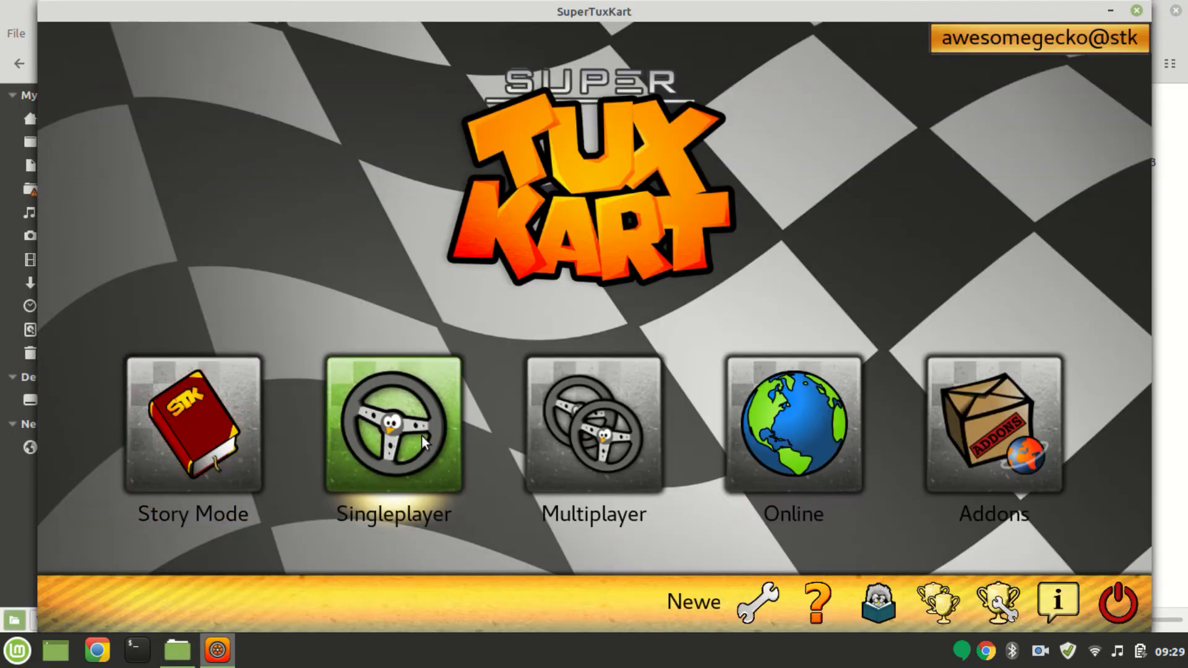
# - Start singleplayer as Hexley and check the Nessie's pond track details
pyautogui.click(392, 424)
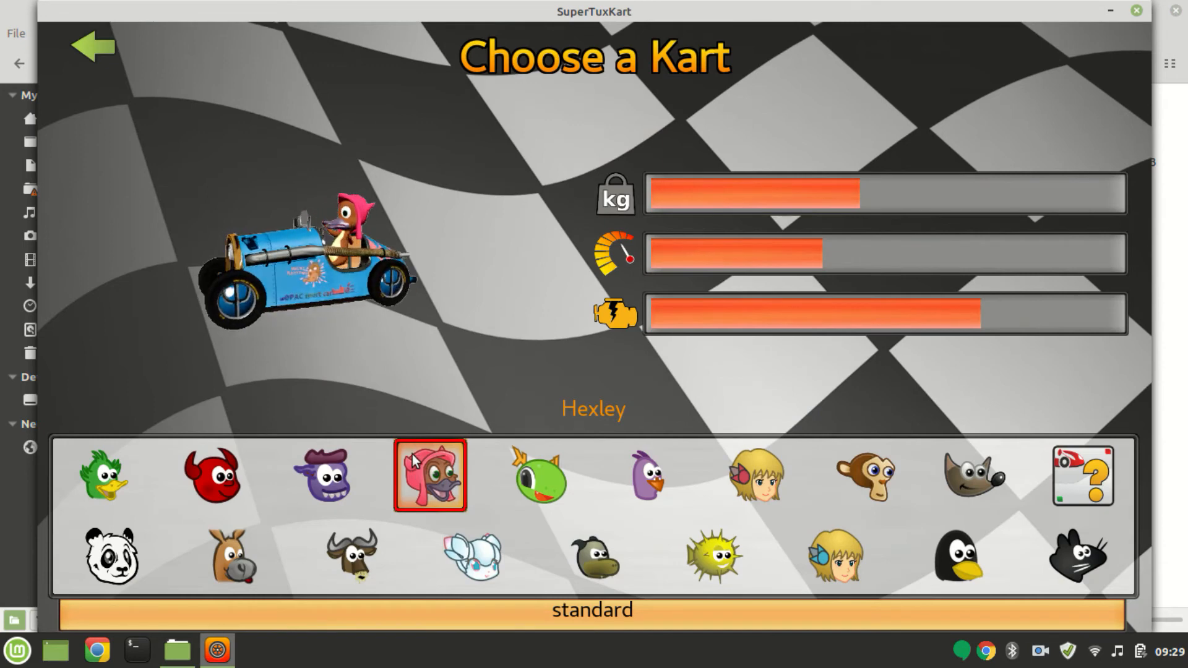
pyautogui.click(430, 475)
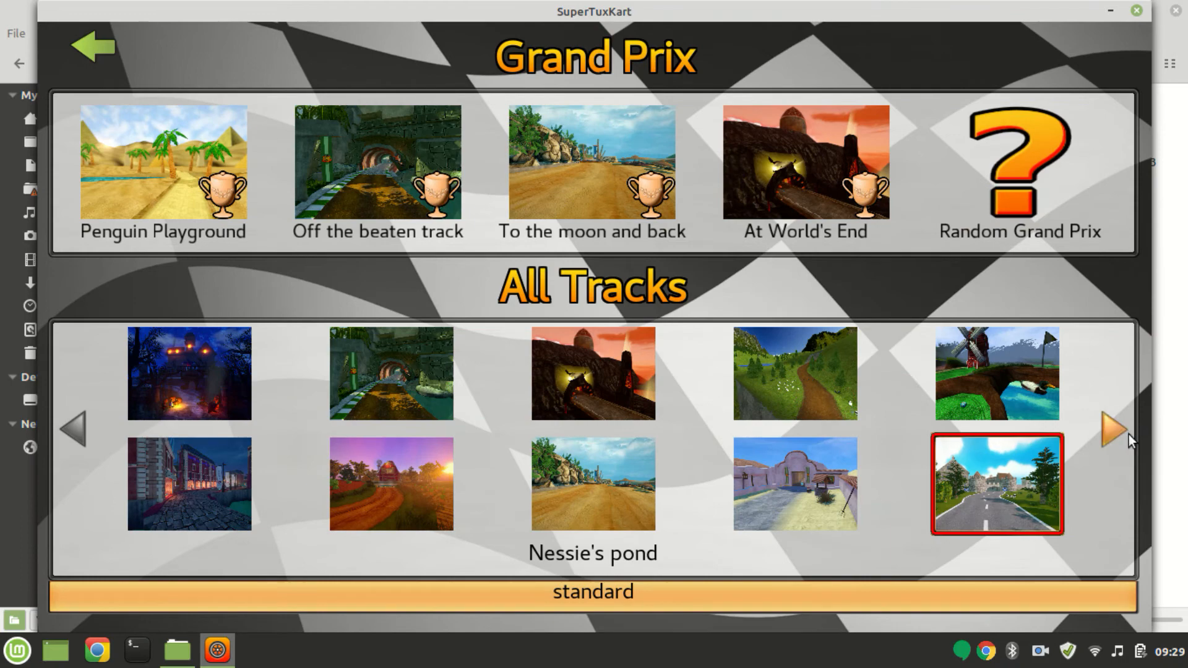
pyautogui.click(997, 484)
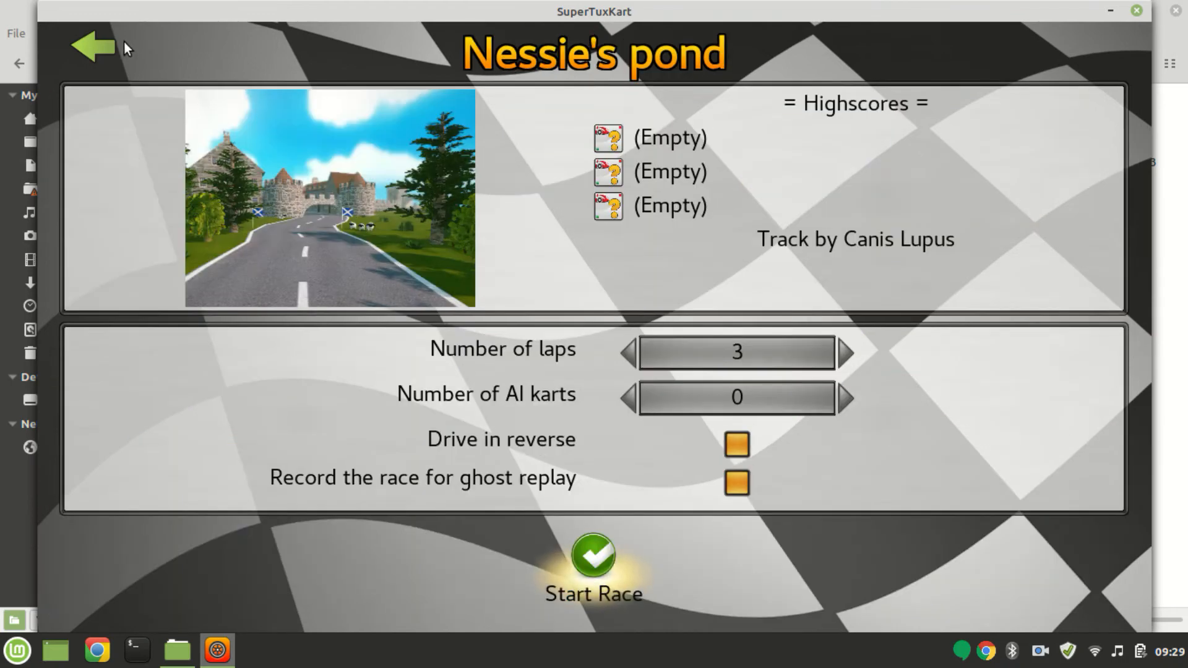
pyautogui.click(90, 46)
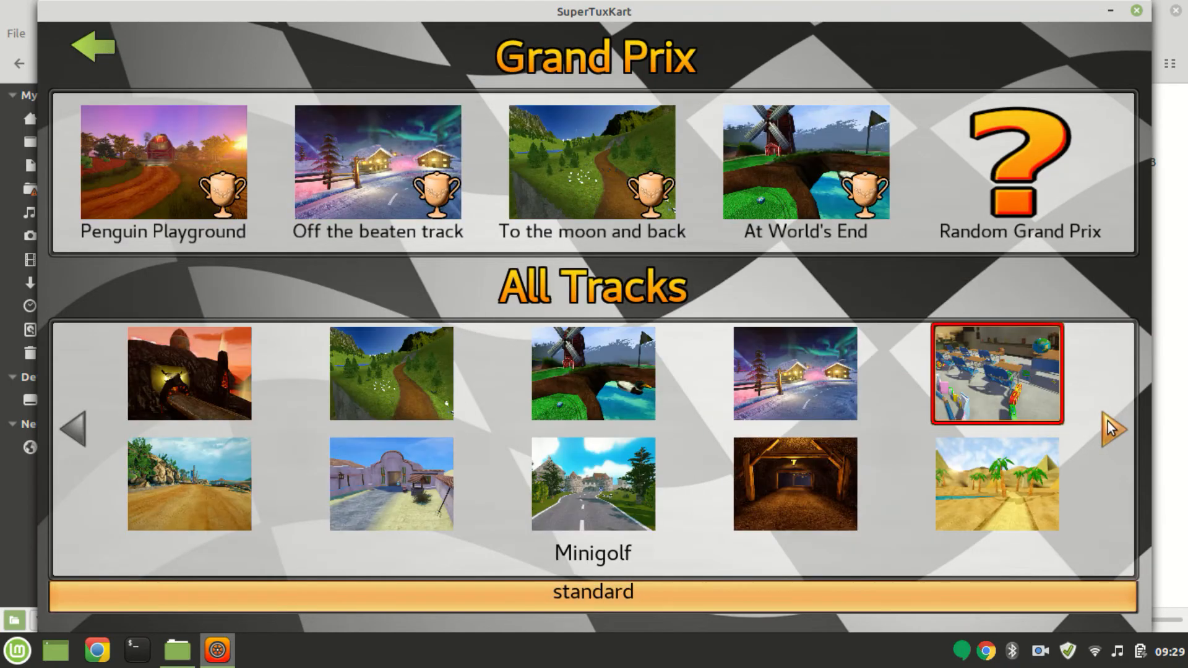
# - Page through the unlocked track list and start the At World's End grand prix
pyautogui.click(1112, 427)
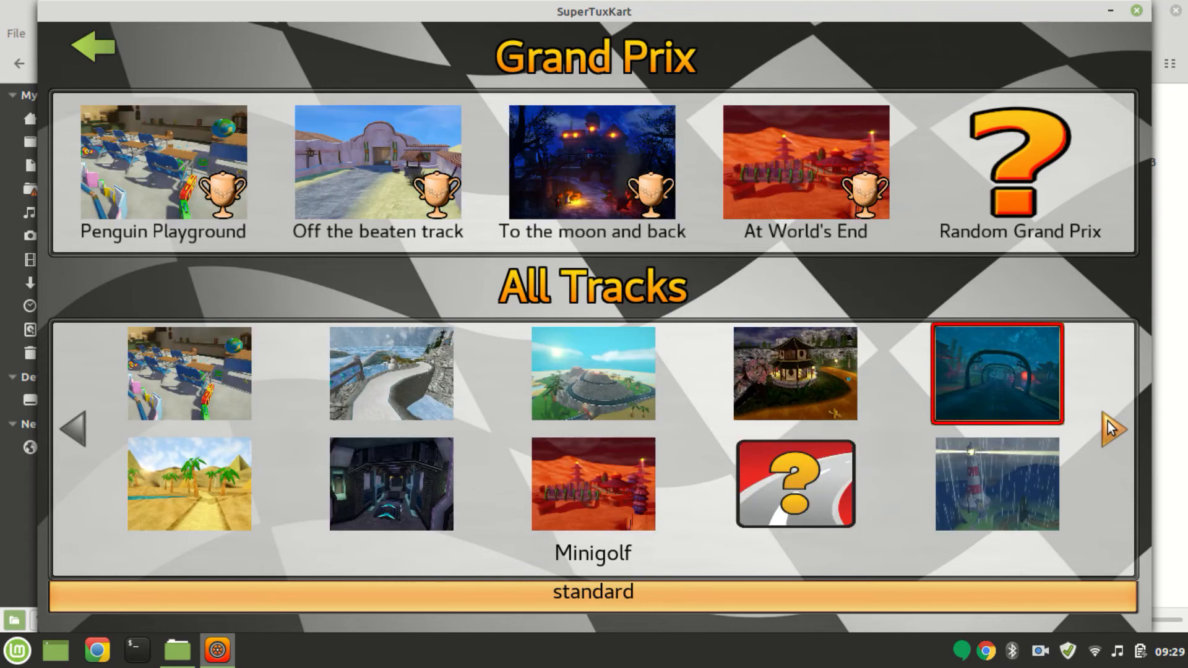
pyautogui.click(1110, 428)
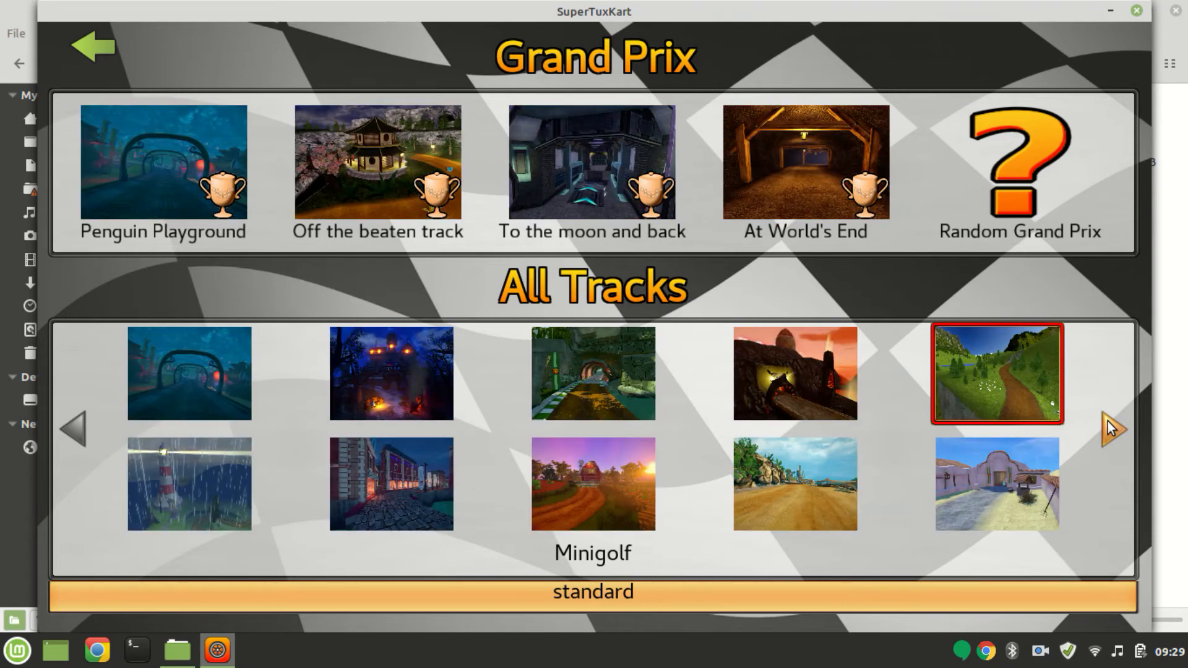
pyautogui.click(804, 163)
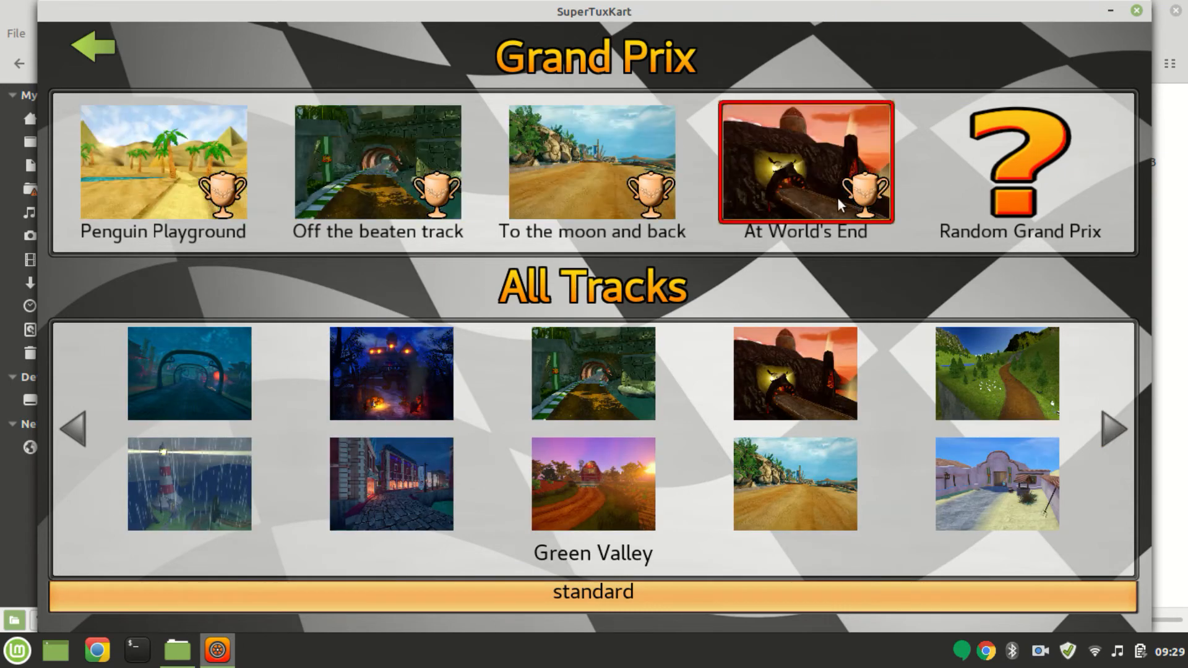
pyautogui.click(806, 161)
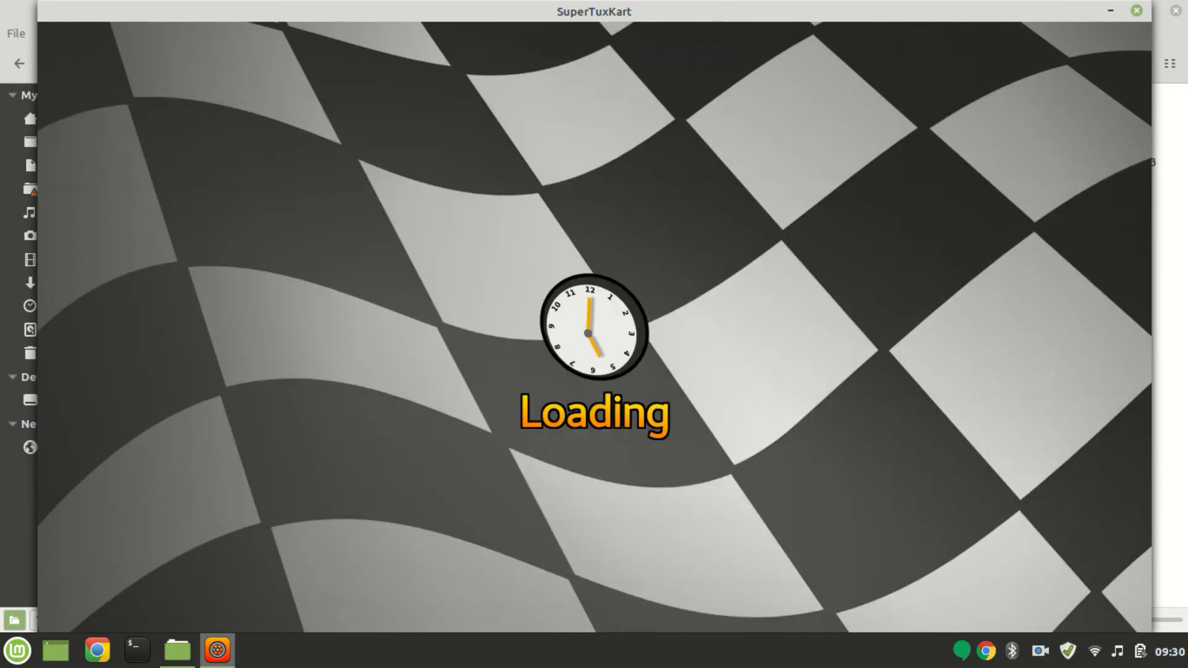